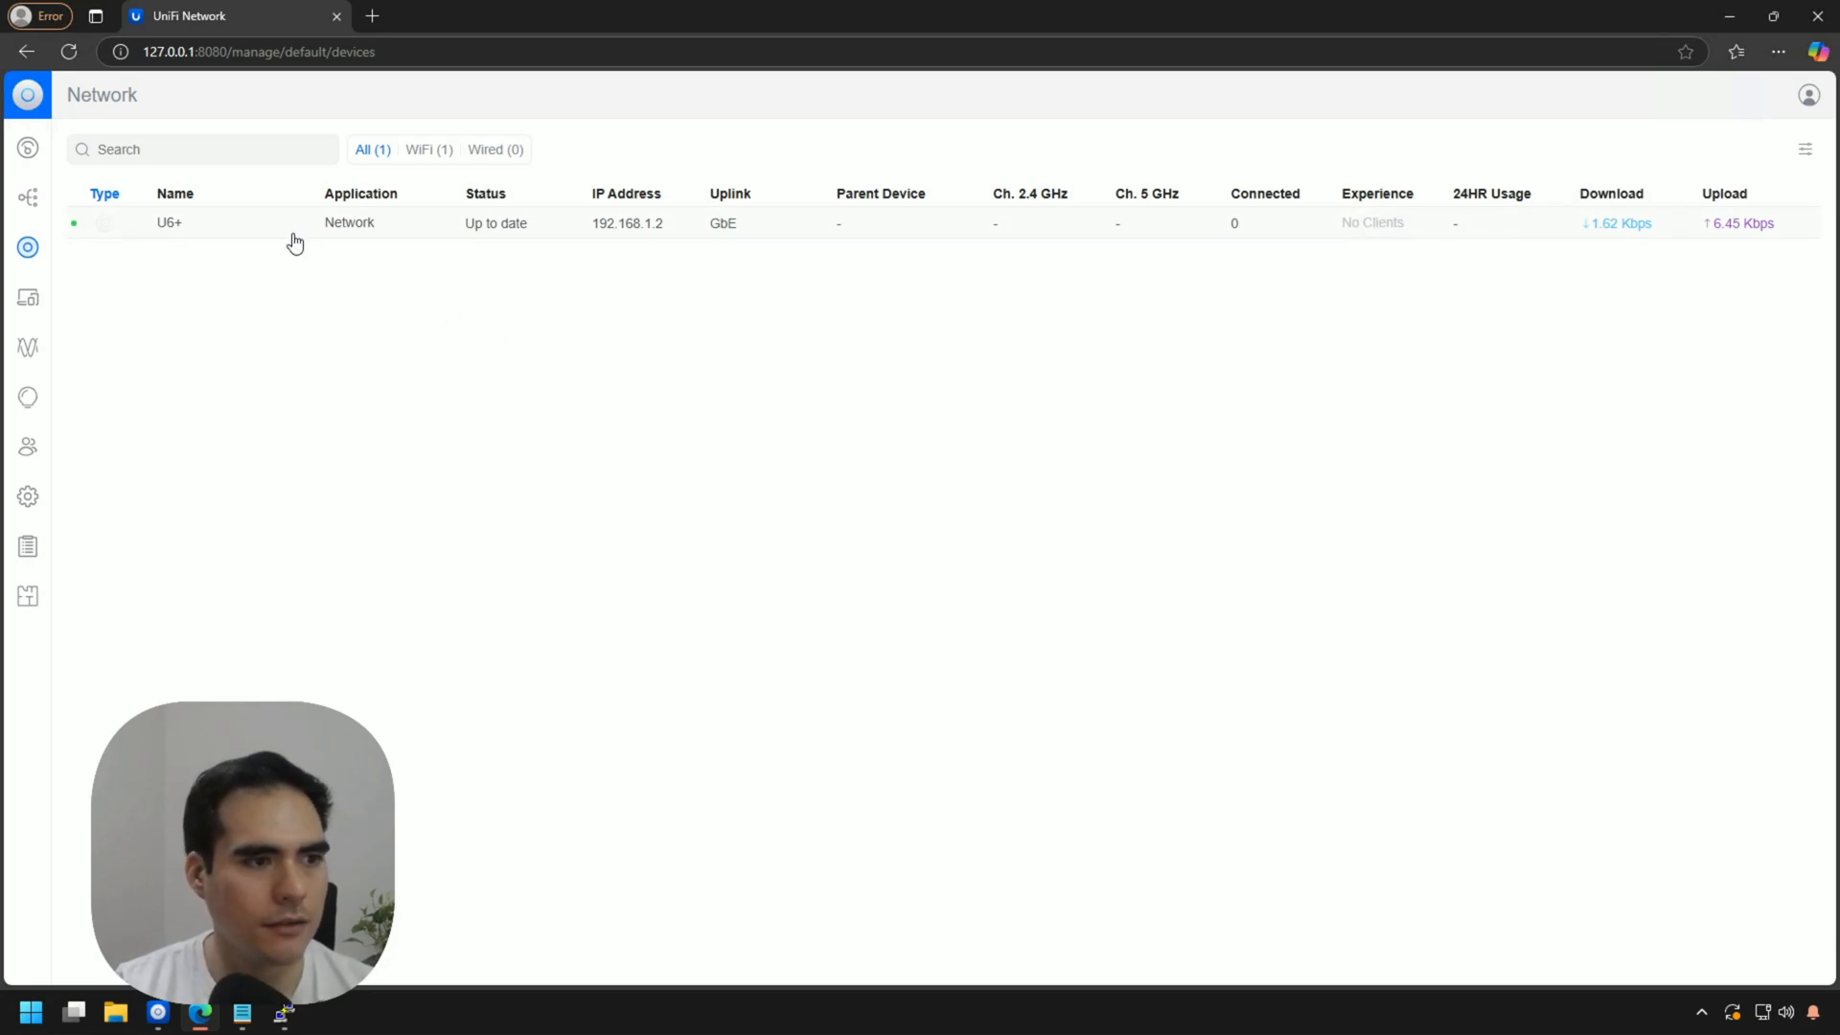
Start removing the U6+ access point from its Settings tab's Manage section
{"action": "left_click", "coordinate": [169, 223]}
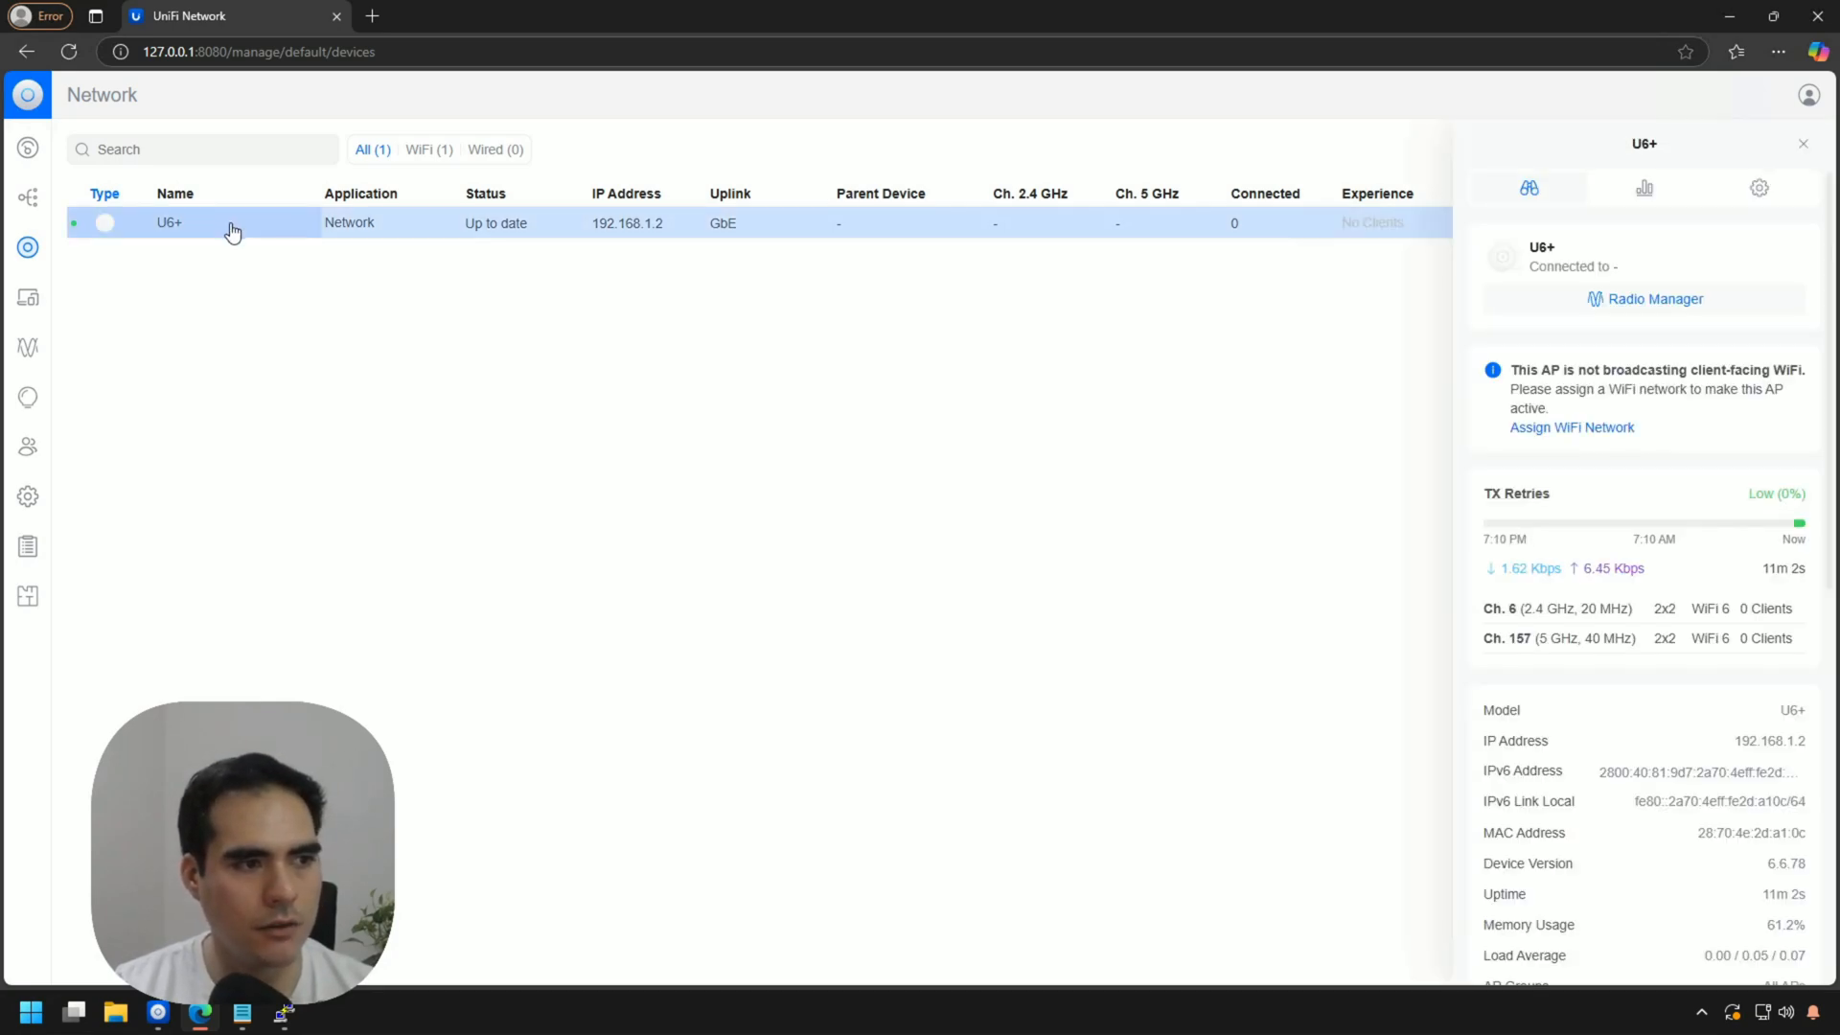
{"action": "mouse_move", "coordinate": [1589, 364]}
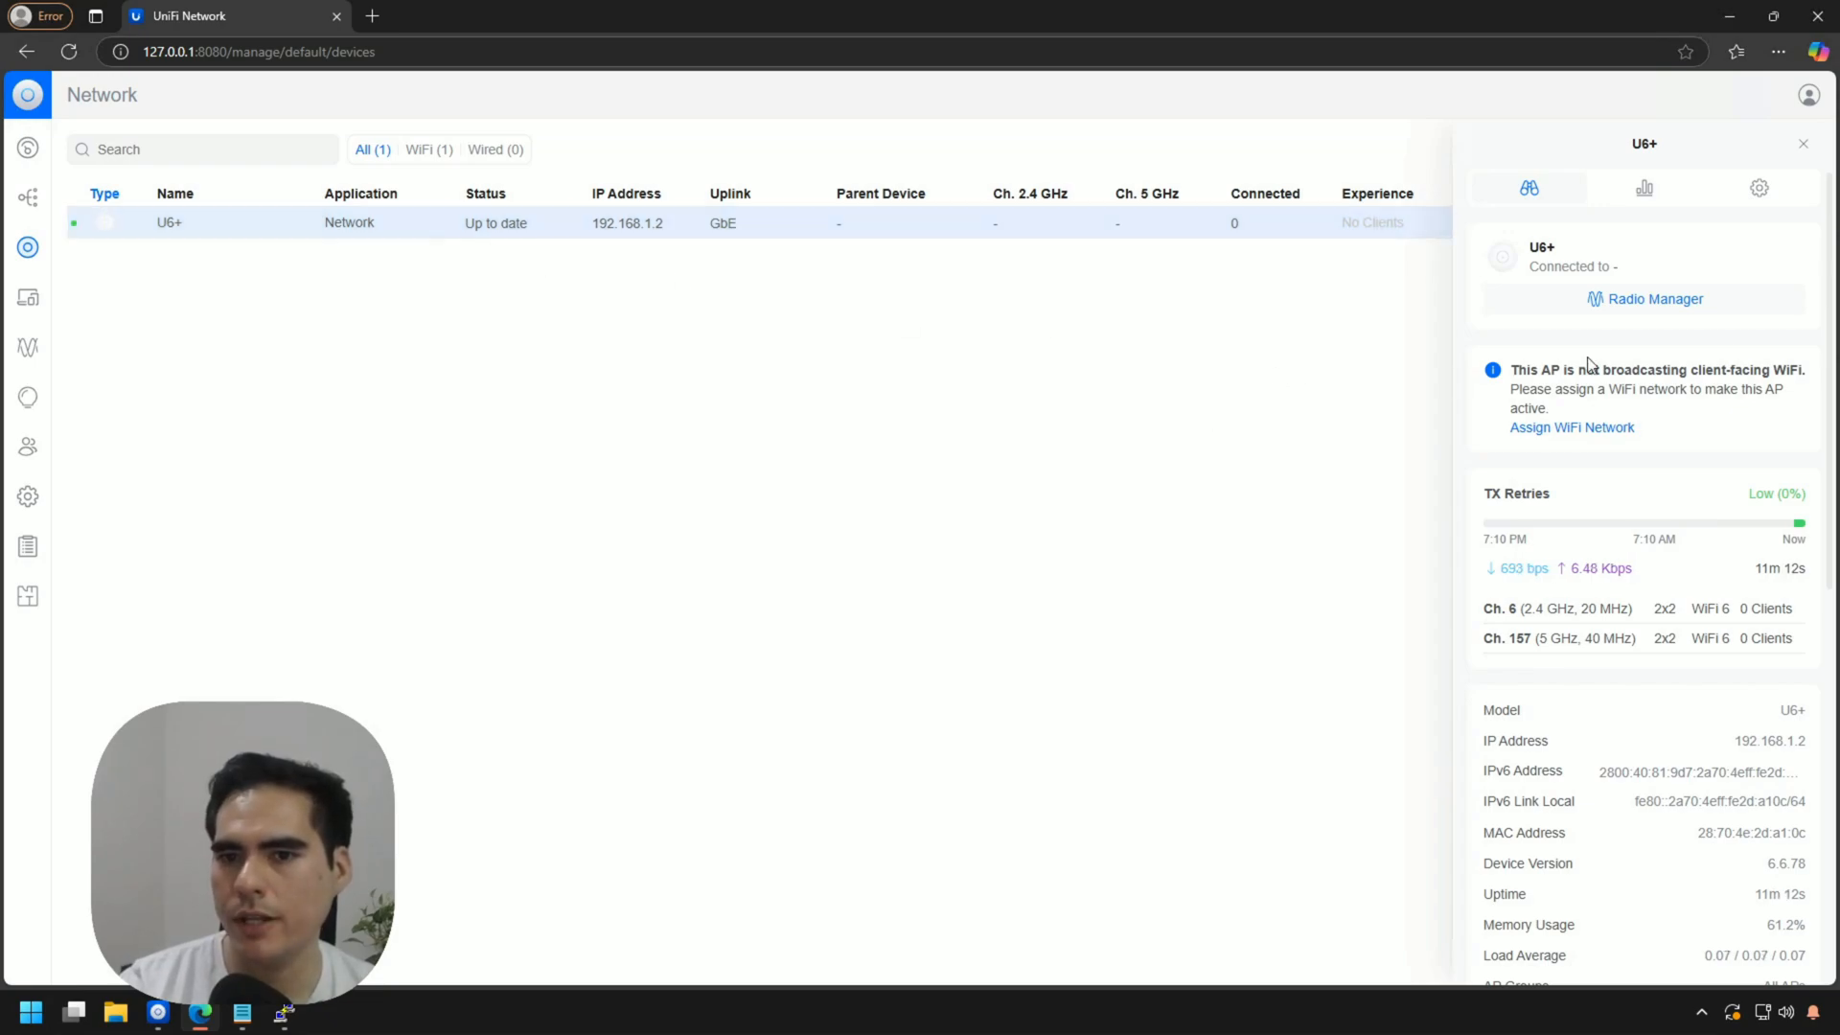
{"action": "left_click", "coordinate": [1757, 188]}
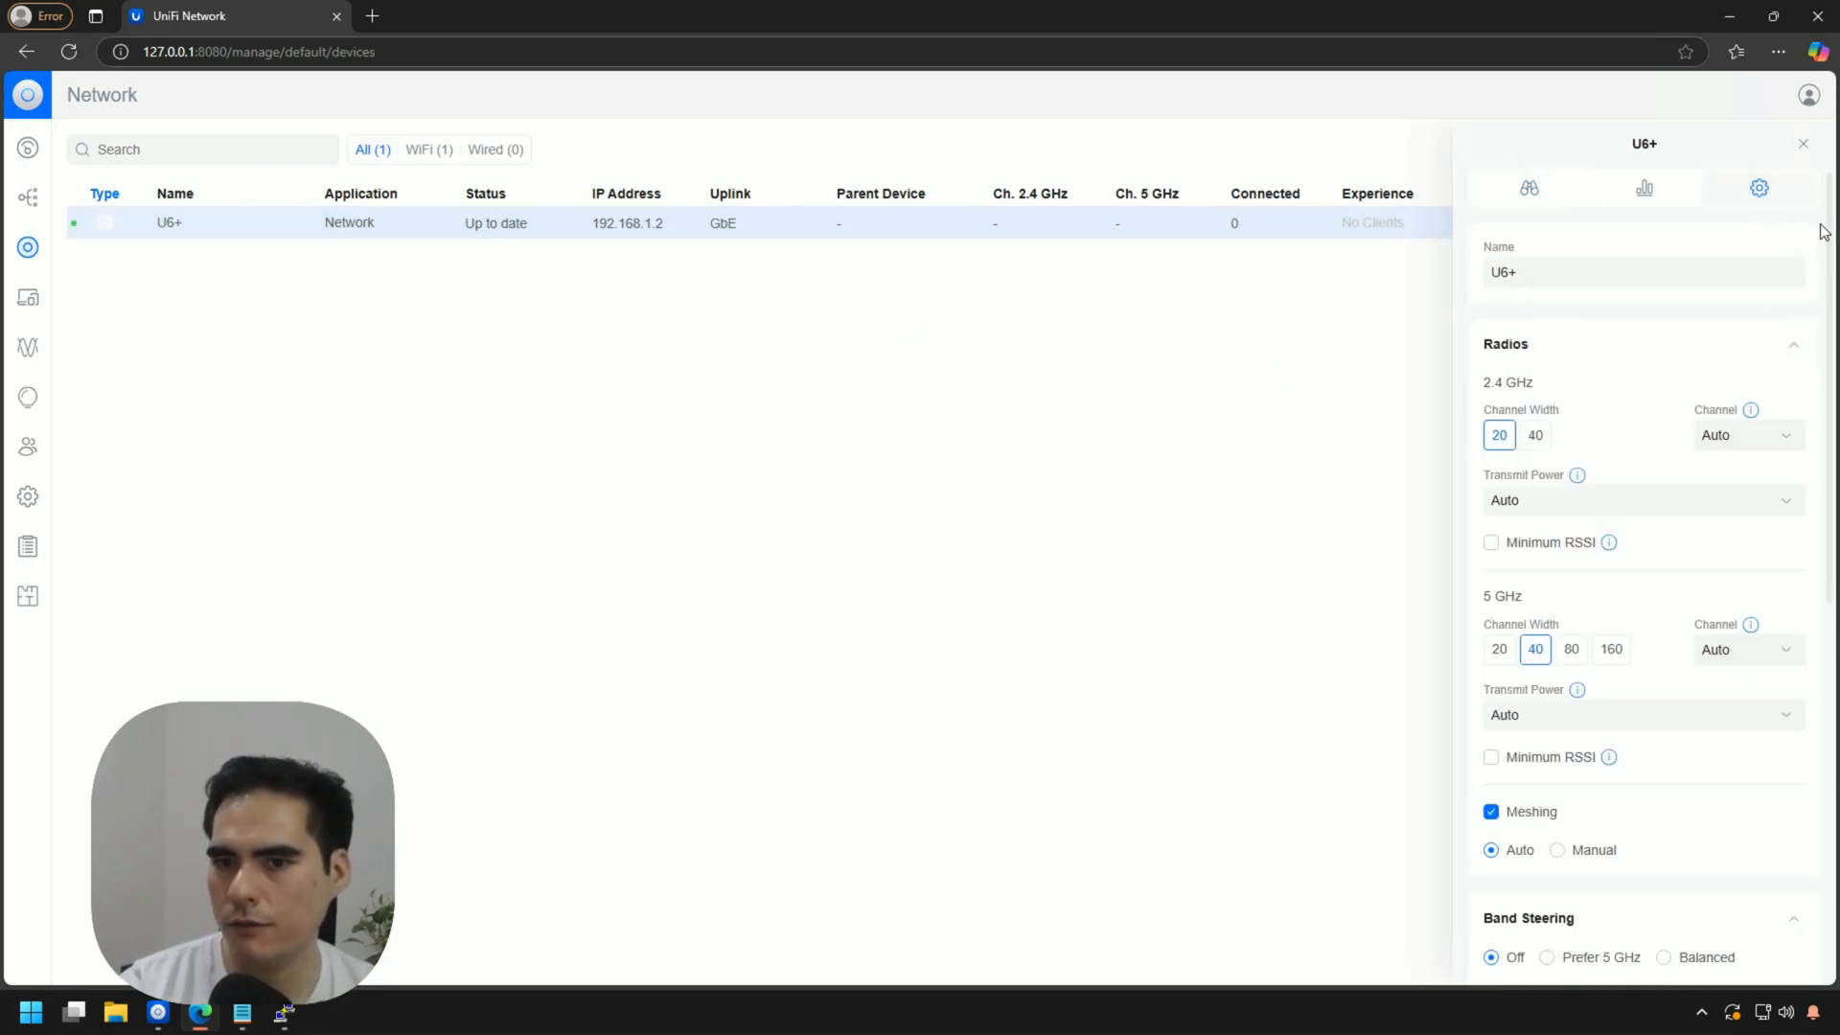
{"action": "scroll", "scroll_direction": "down", "scroll_amount": 3}
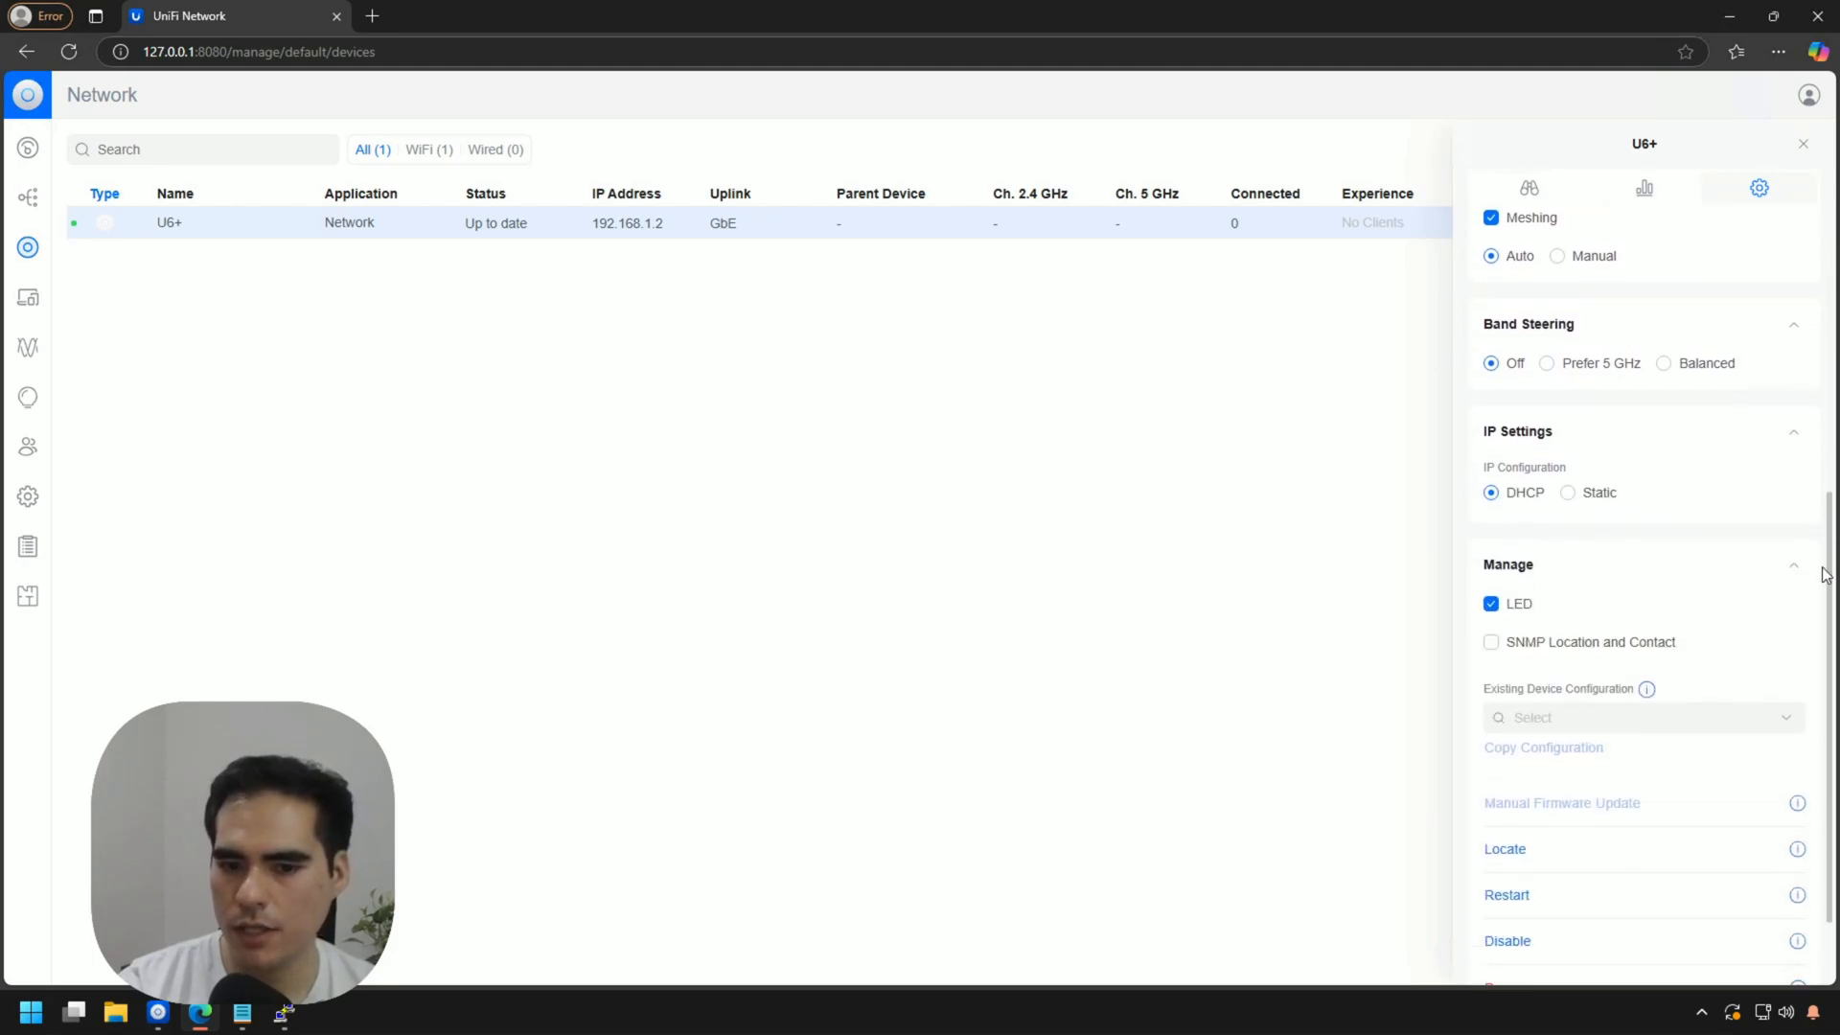
{"action": "scroll", "scroll_direction": "down", "scroll_amount": 3}
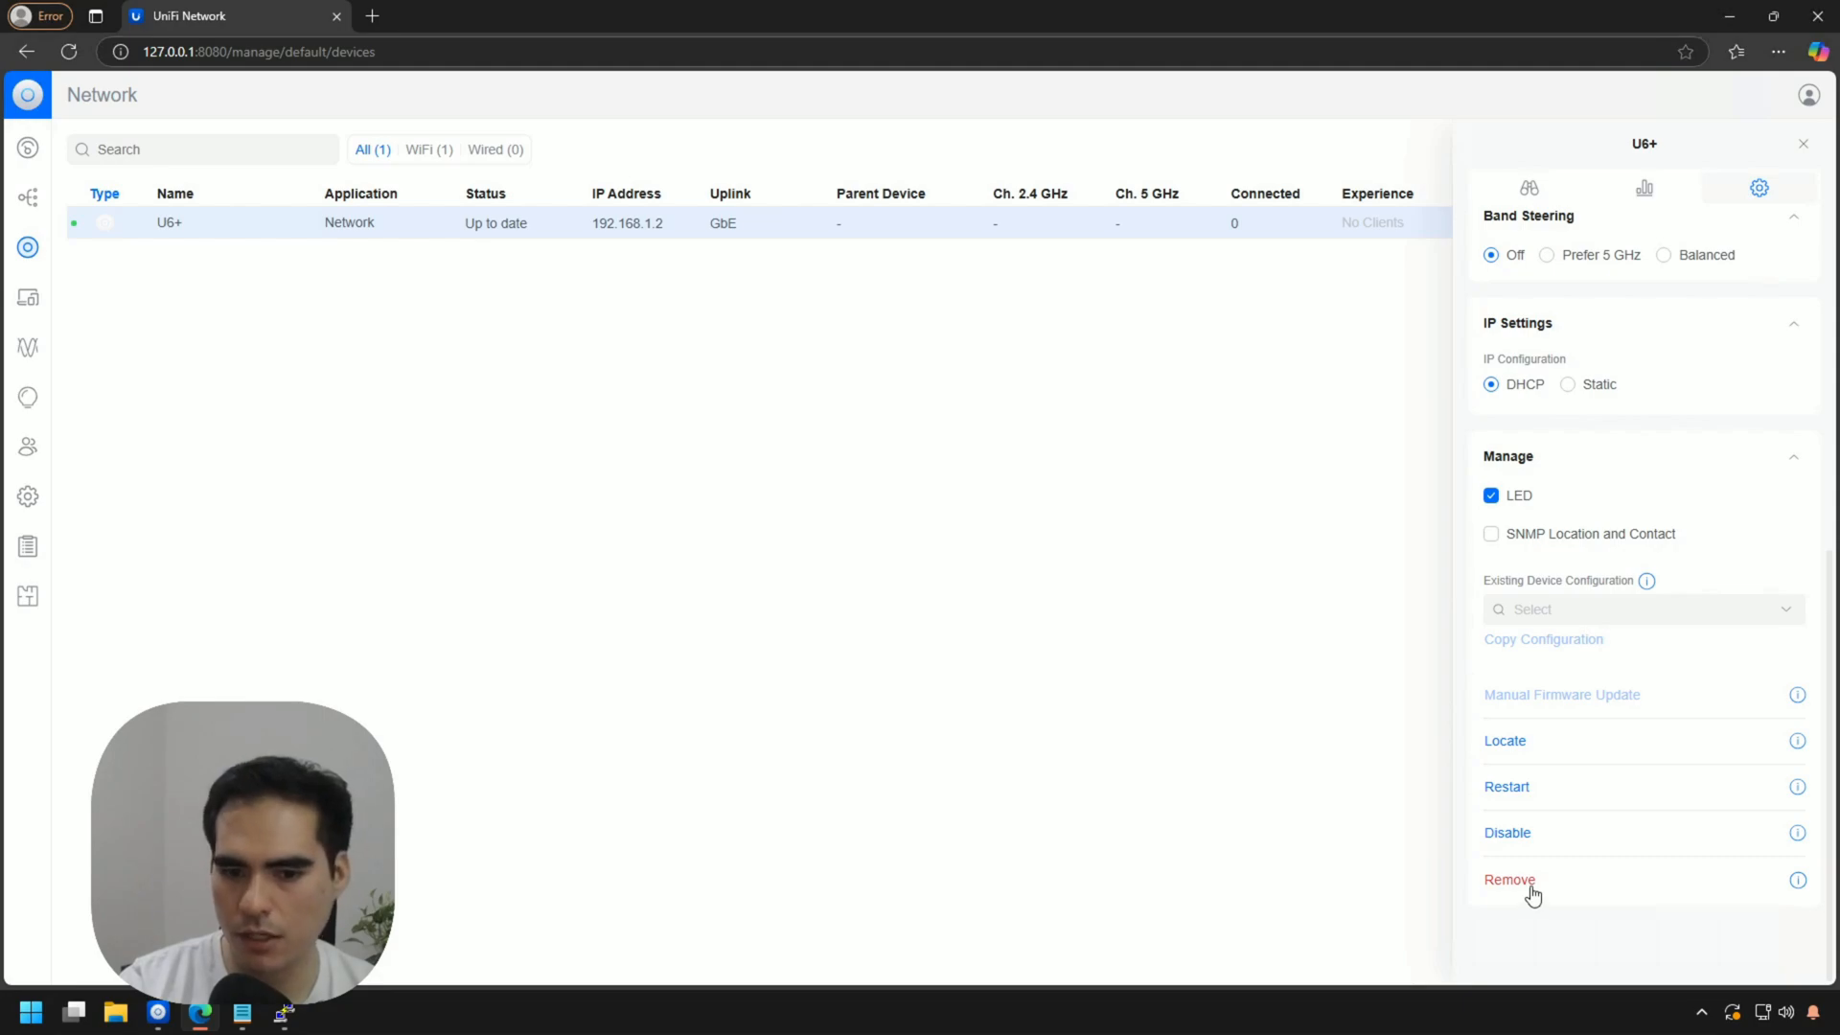
{"action": "left_click", "coordinate": [1509, 879]}
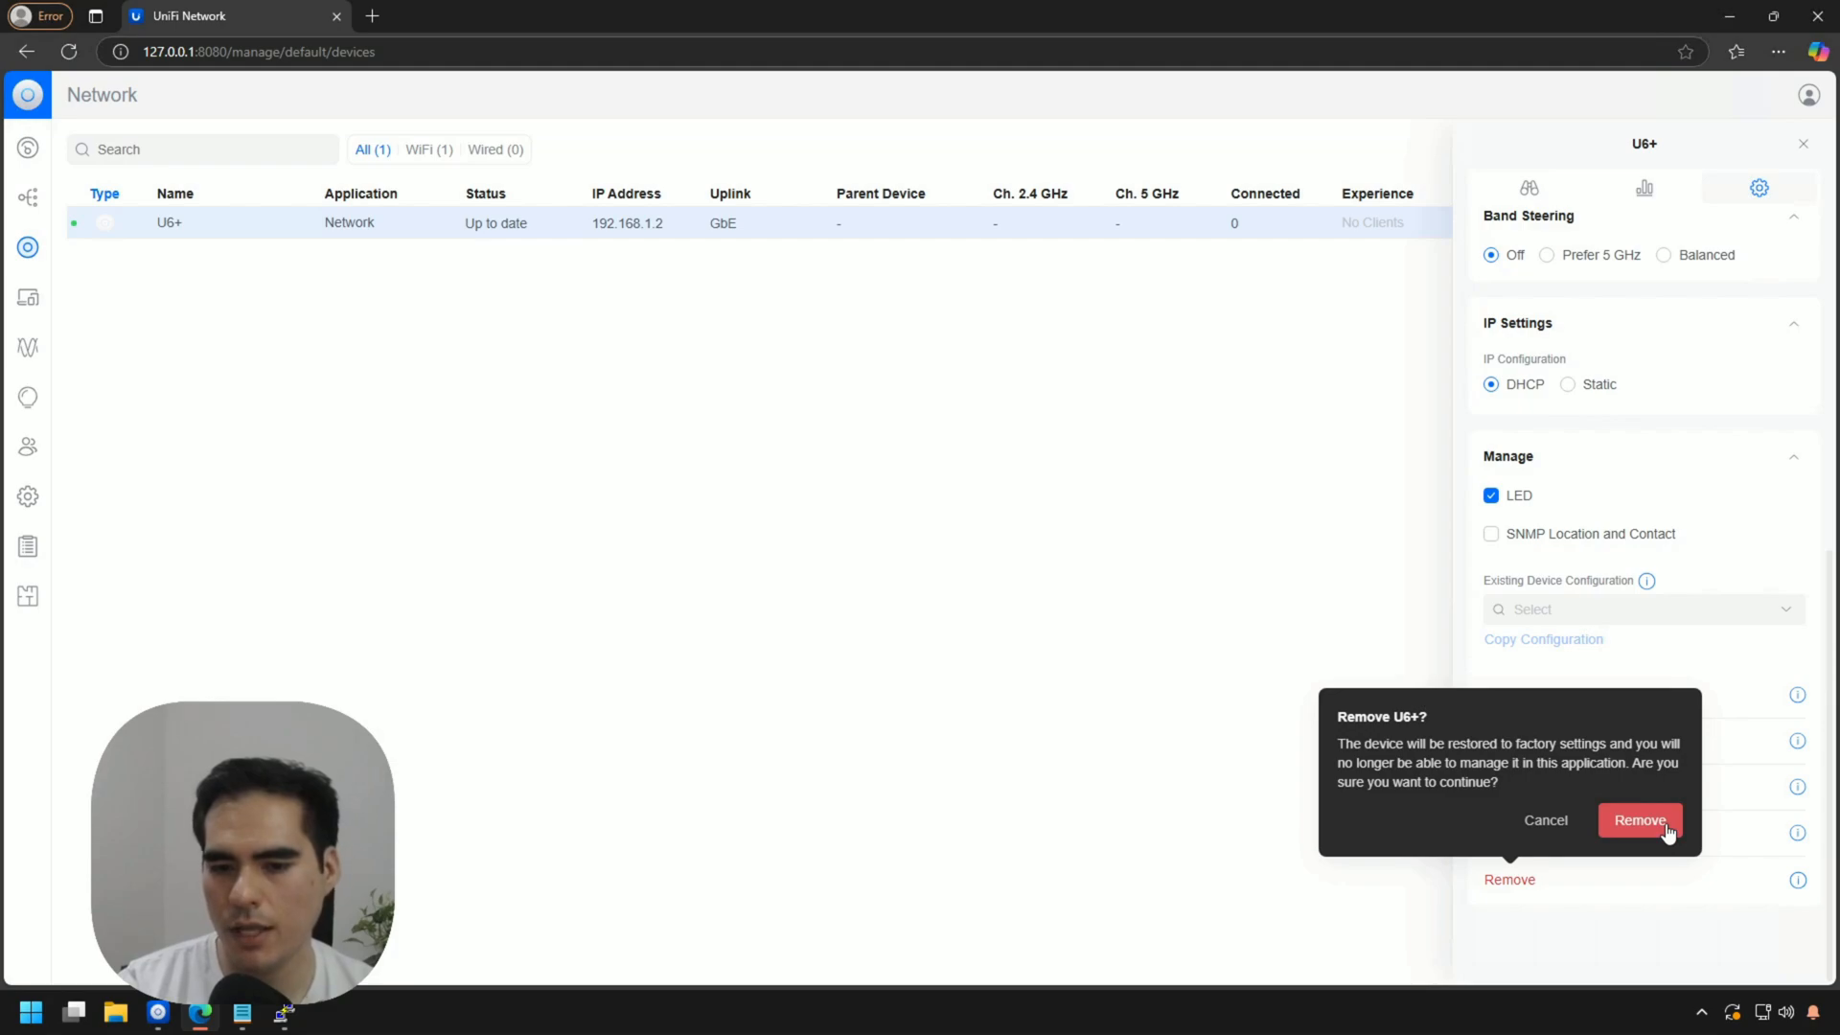
Confirm removing and factory-resetting the U6+ access point
{"action": "left_click", "coordinate": [1639, 819]}
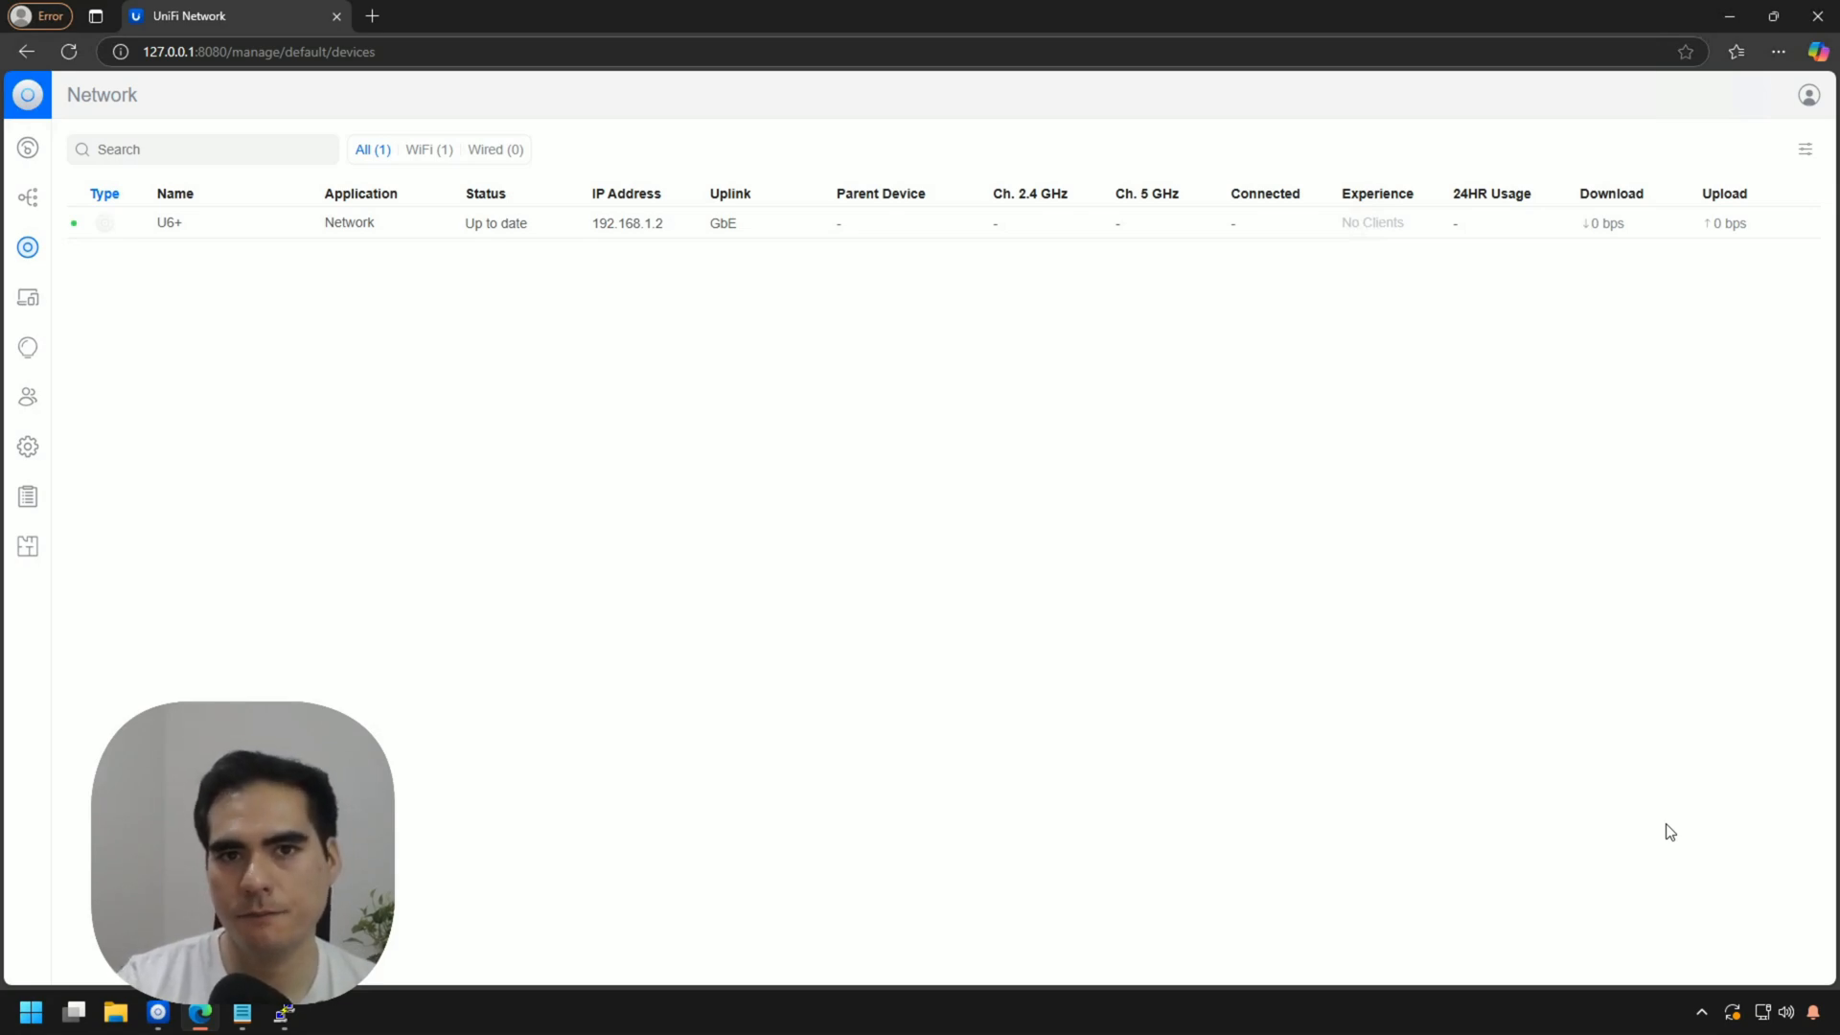
{"action": "mouse_move", "coordinate": [850, 590]}
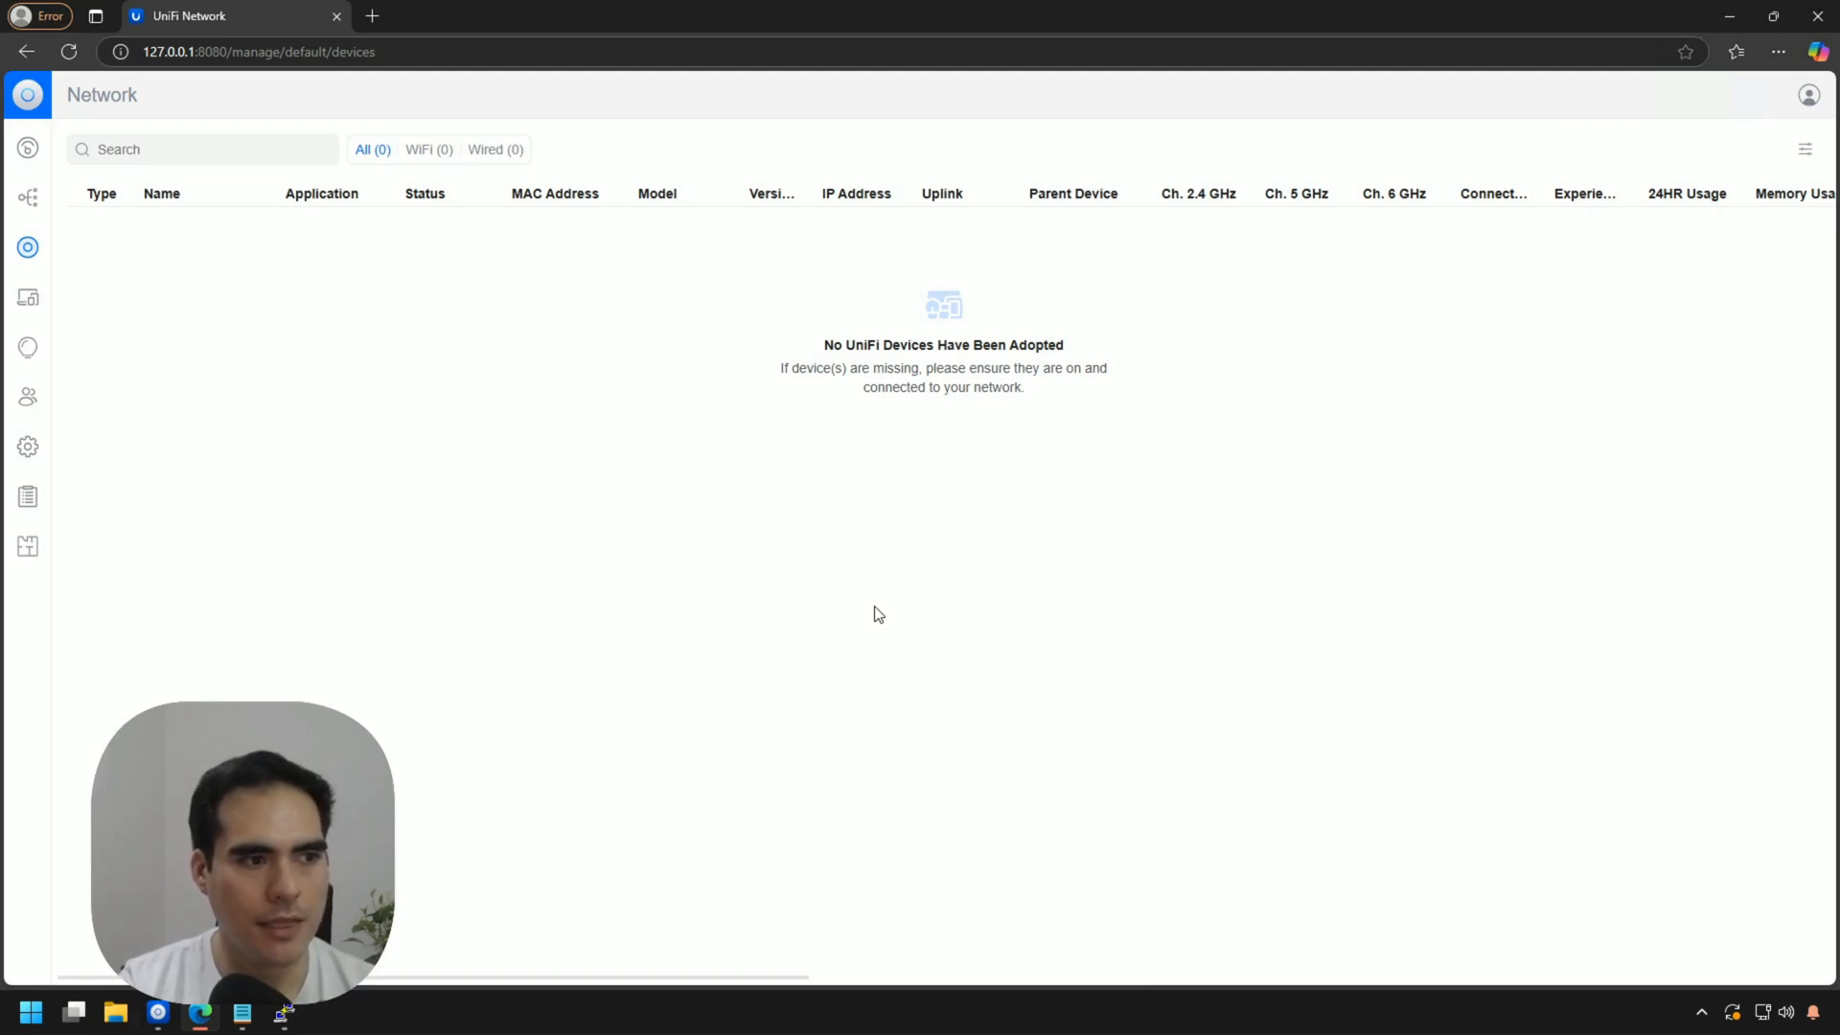
{"action": "mouse_move", "coordinate": [649, 594]}
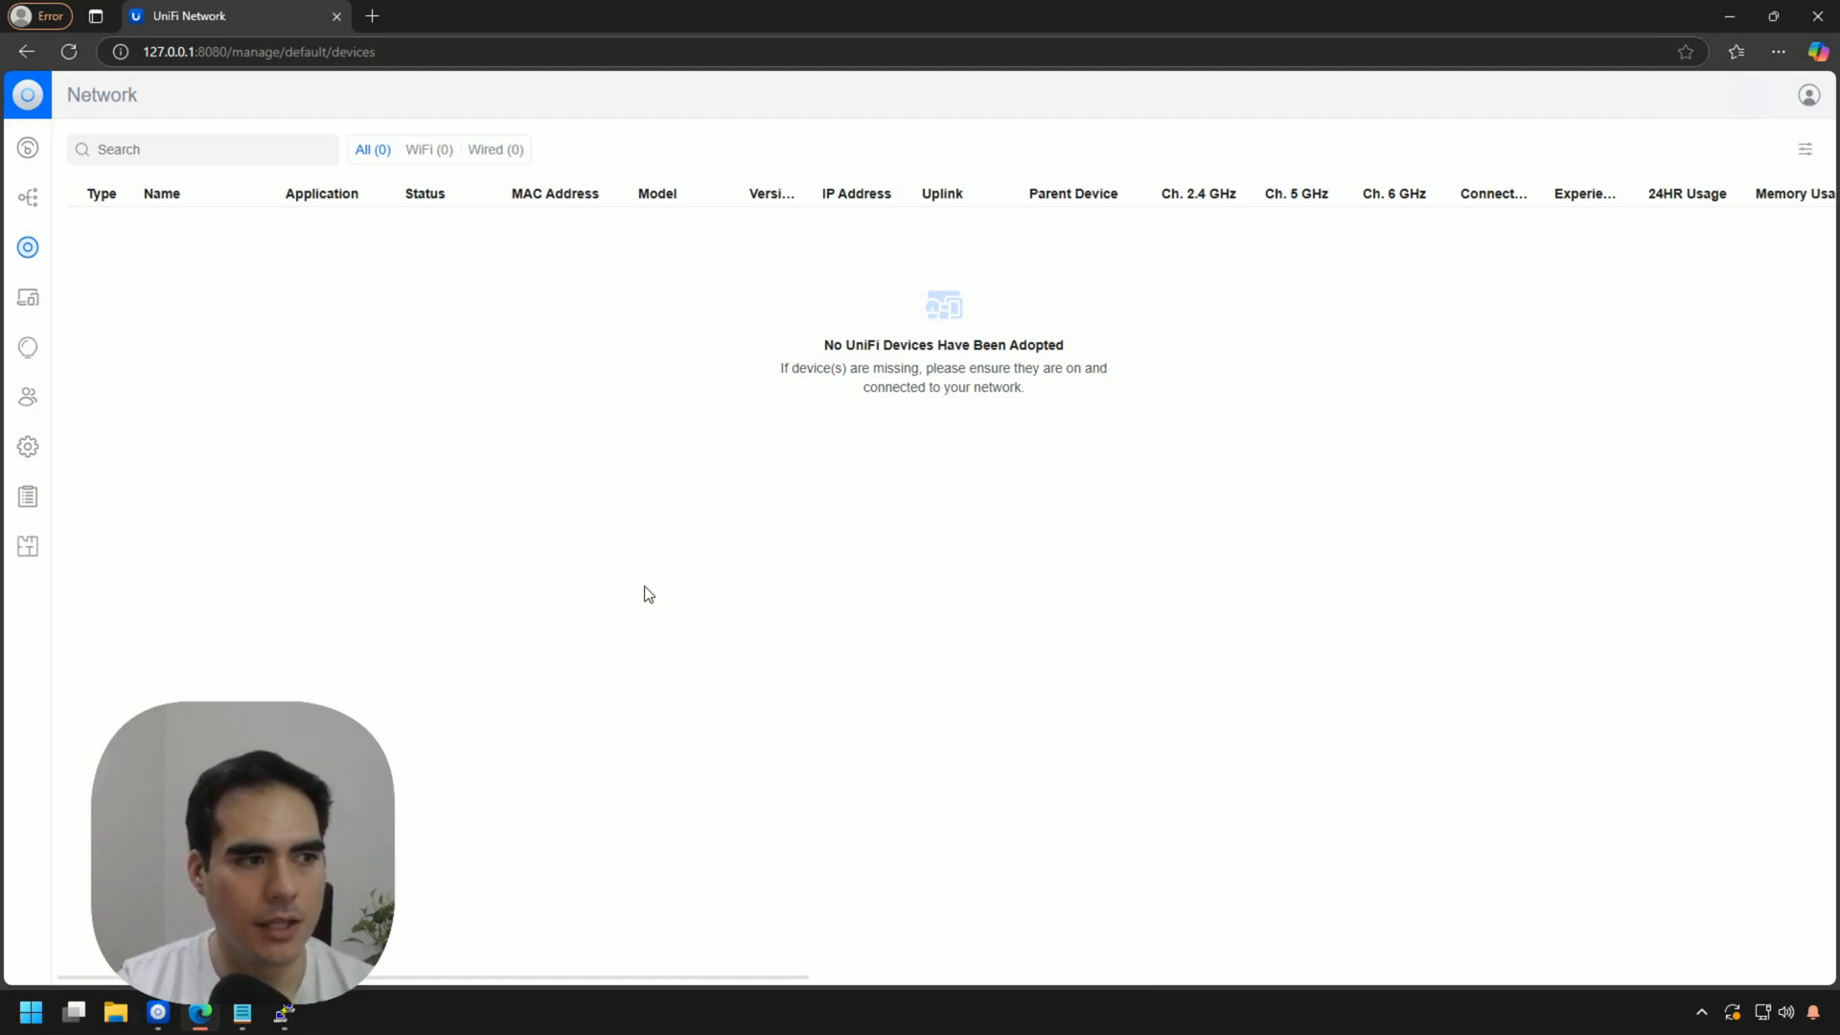
{"action": "mouse_move", "coordinate": [644, 592]}
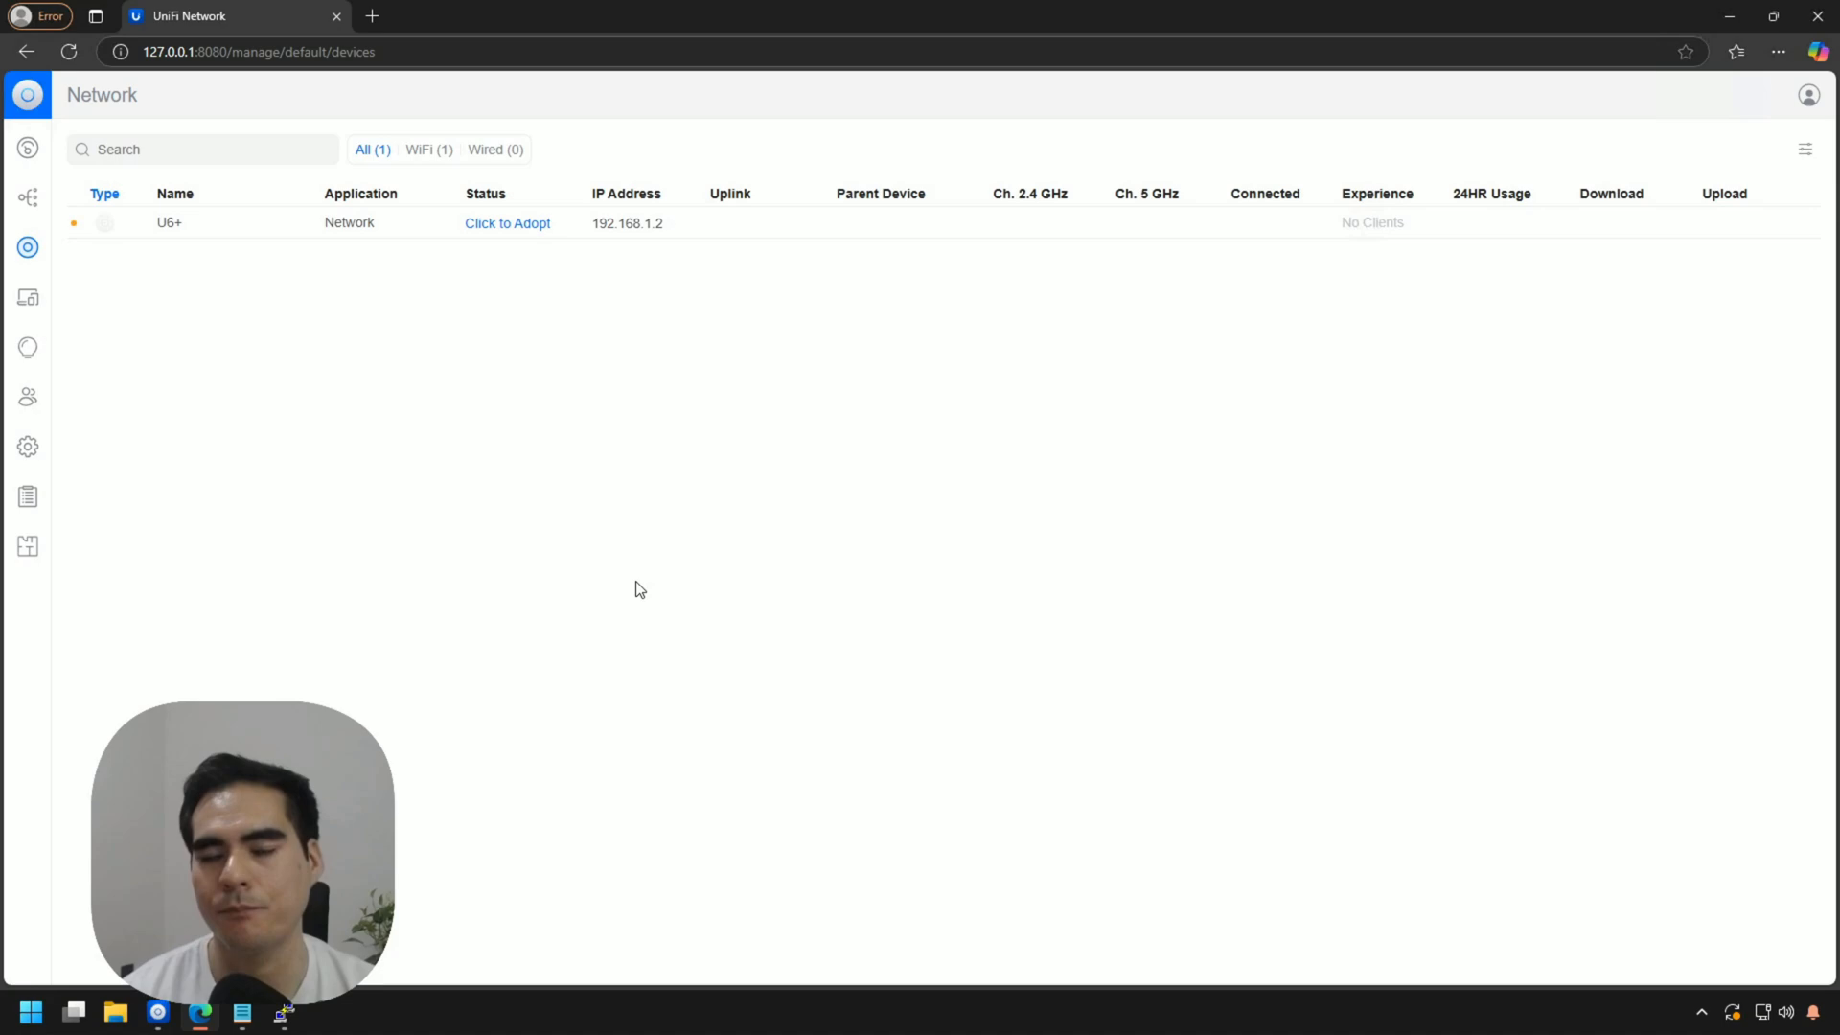
{"action": "mouse_move", "coordinate": [535, 396]}
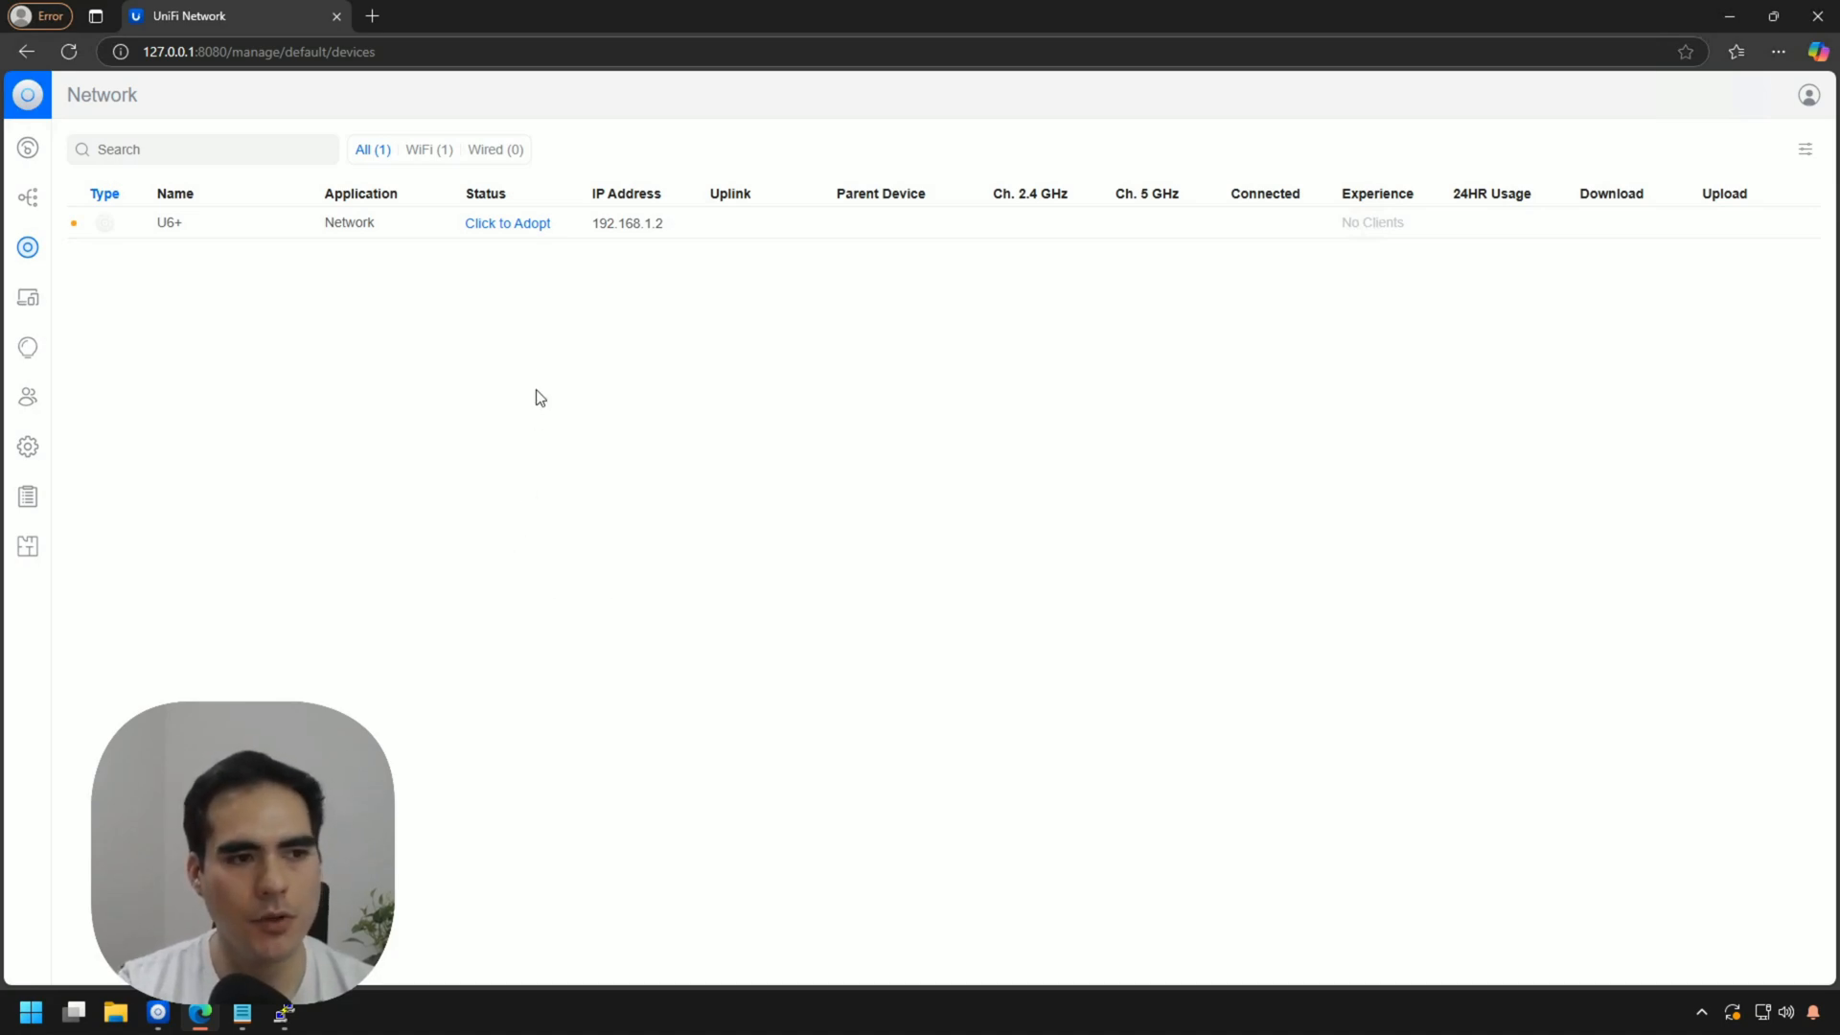
Adopt the factory-reset U6+ from the Devices page
{"action": "left_click", "coordinate": [507, 224]}
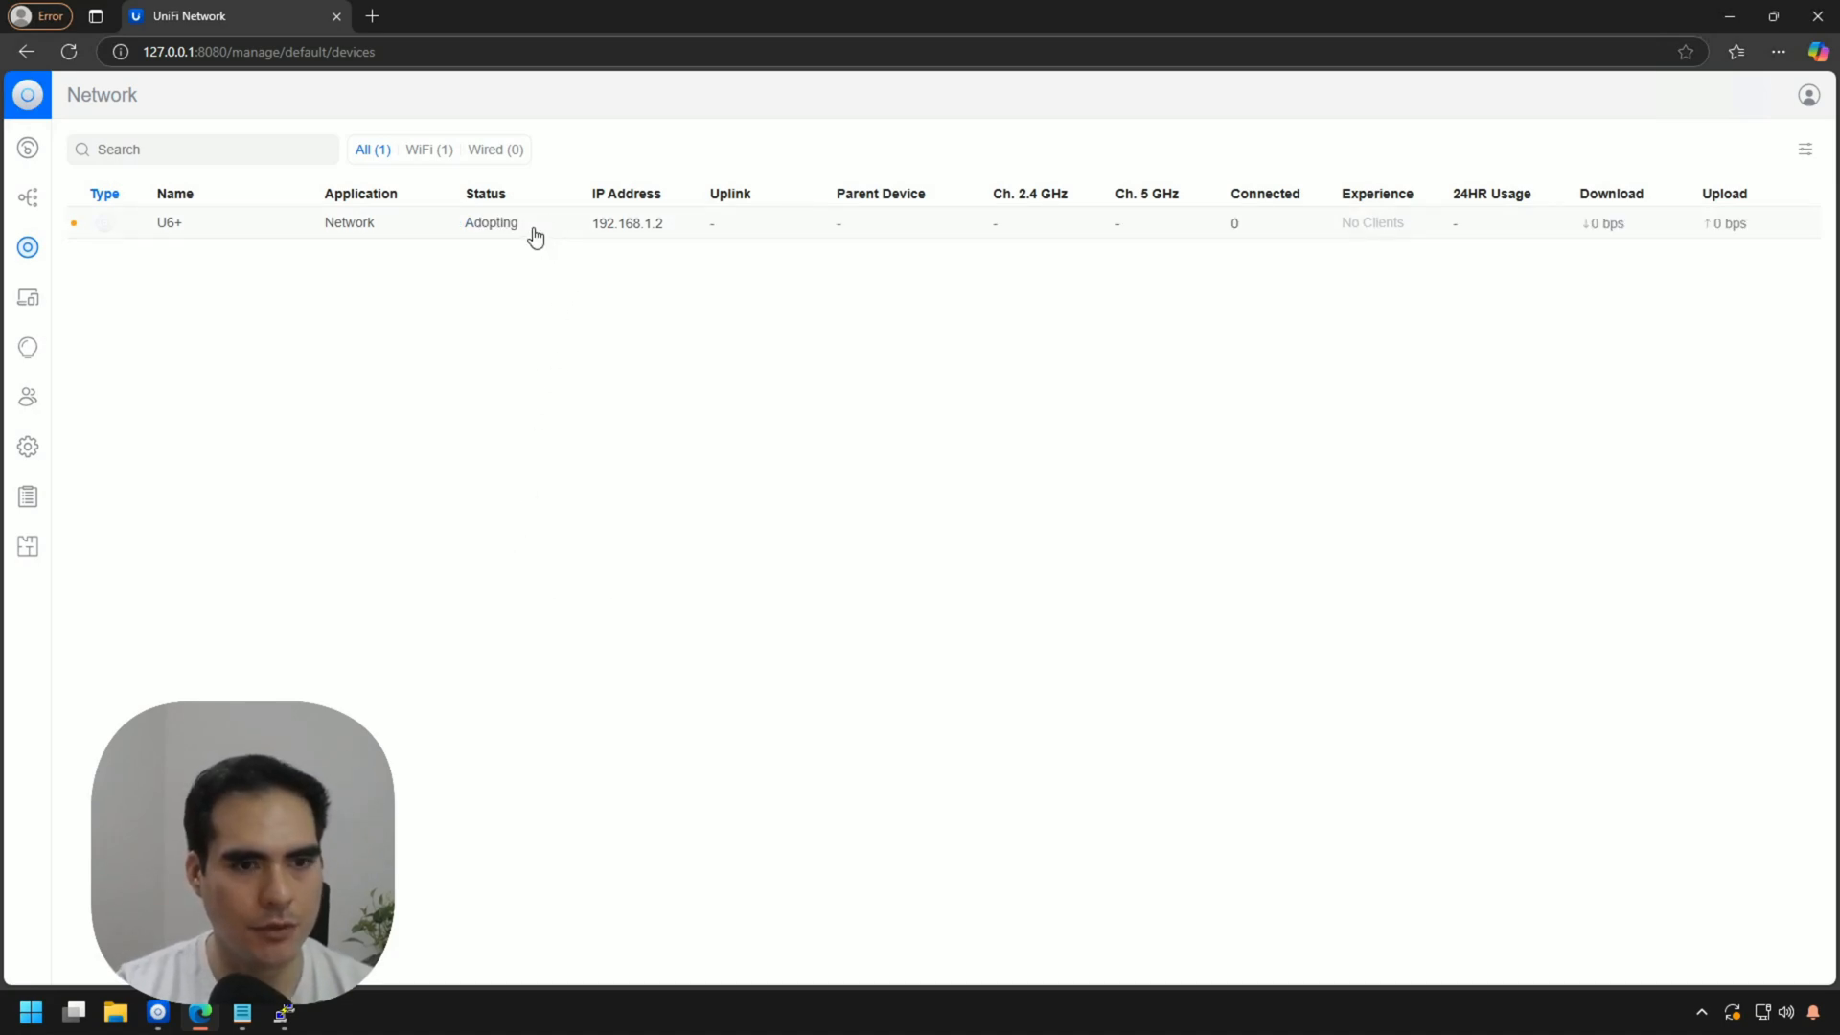
{"action": "mouse_move", "coordinate": [630, 388]}
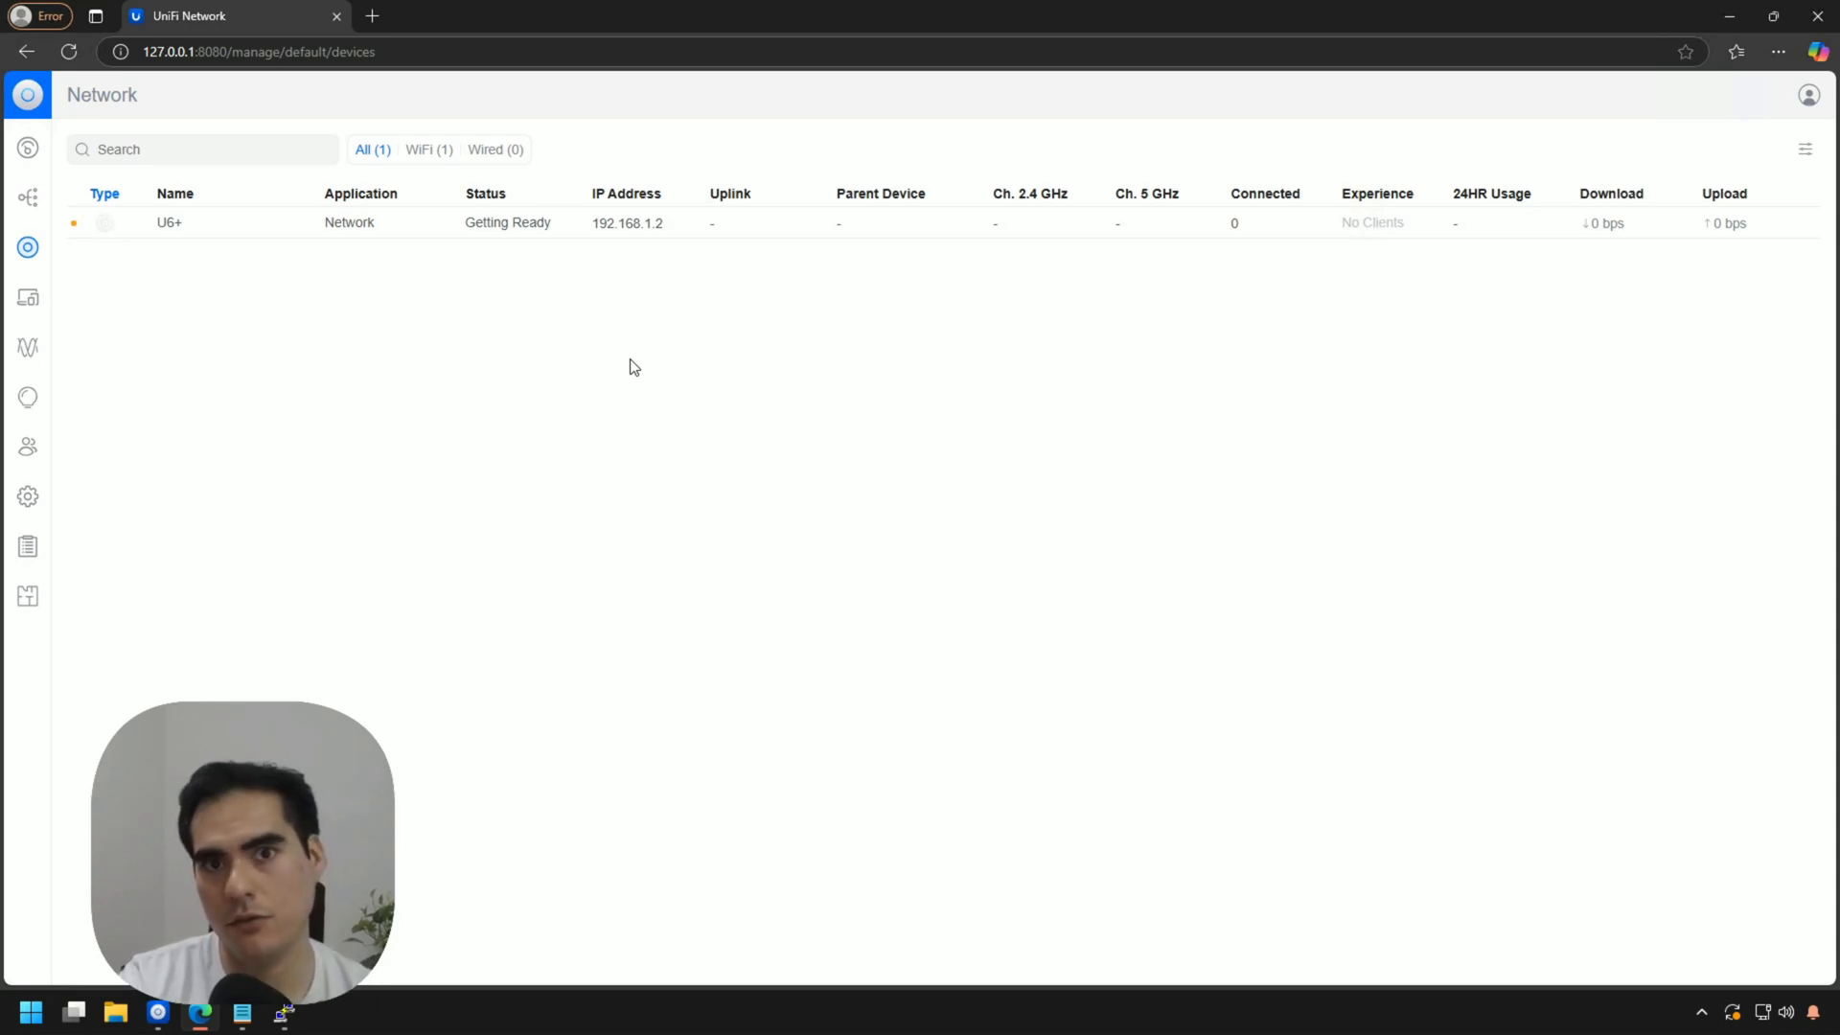
{"action": "mouse_move", "coordinate": [654, 243]}
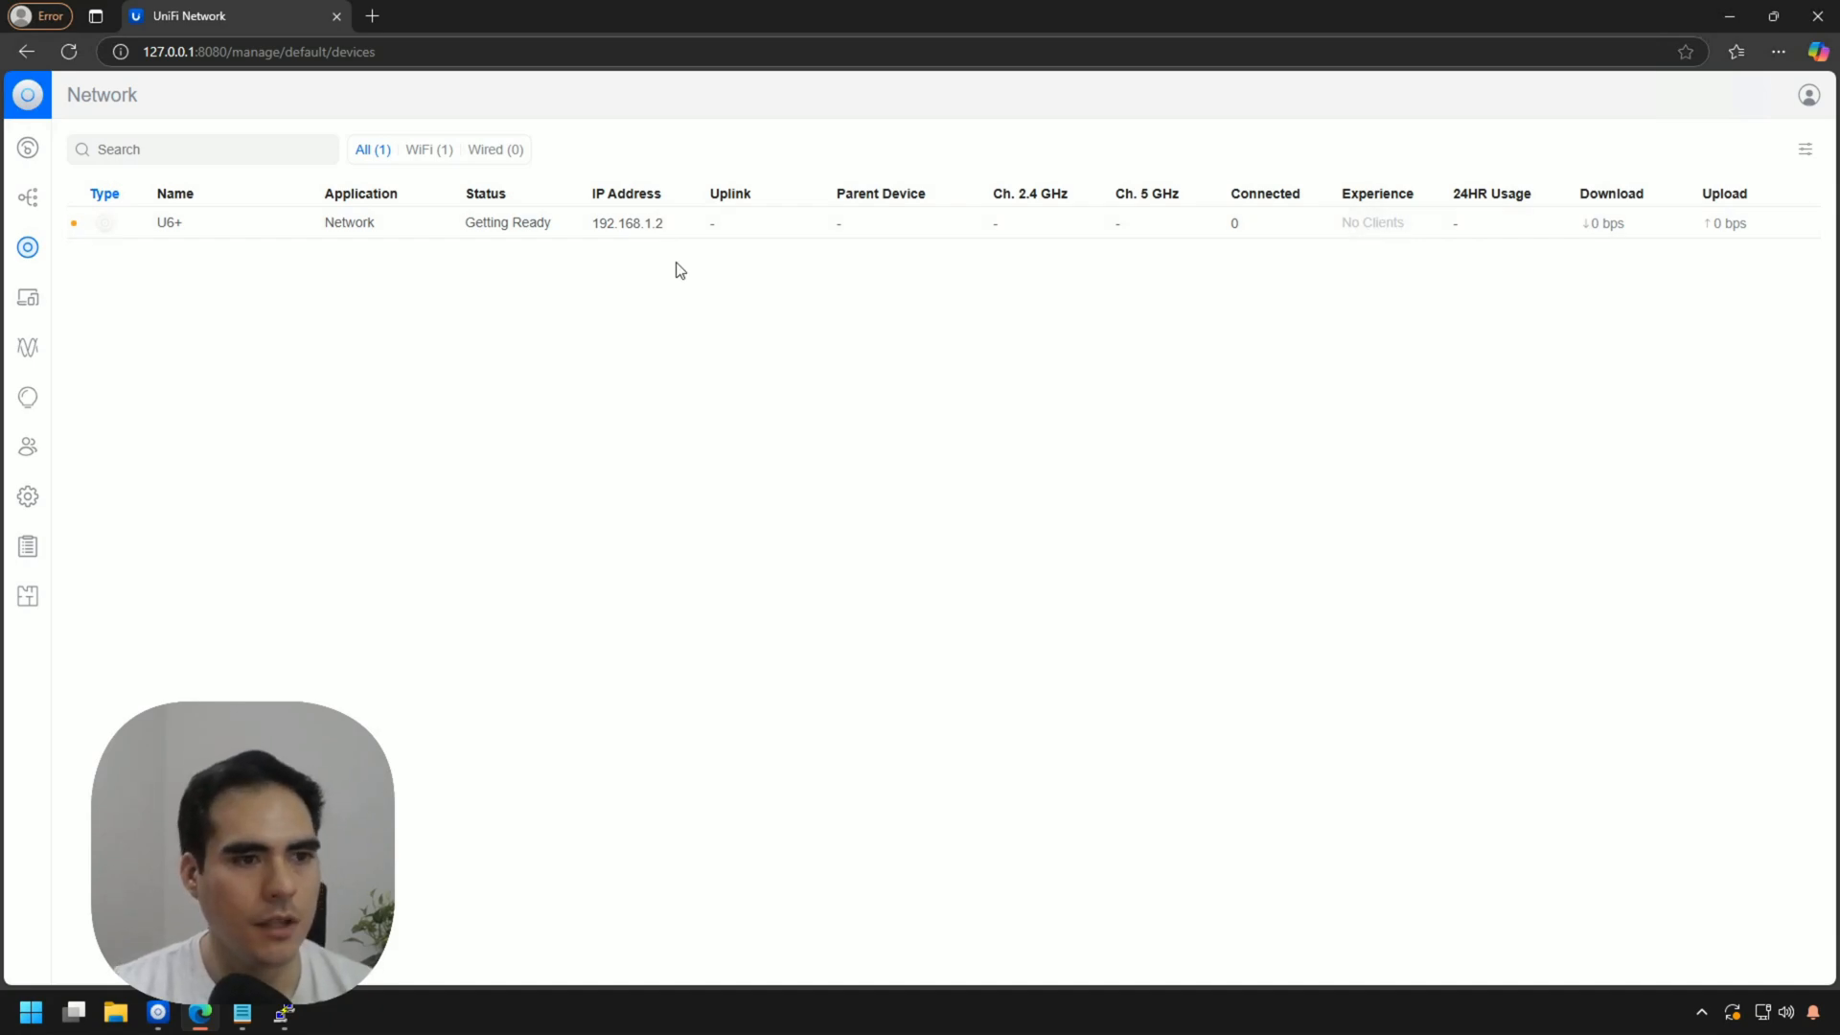
{"action": "mouse_move", "coordinate": [679, 336]}
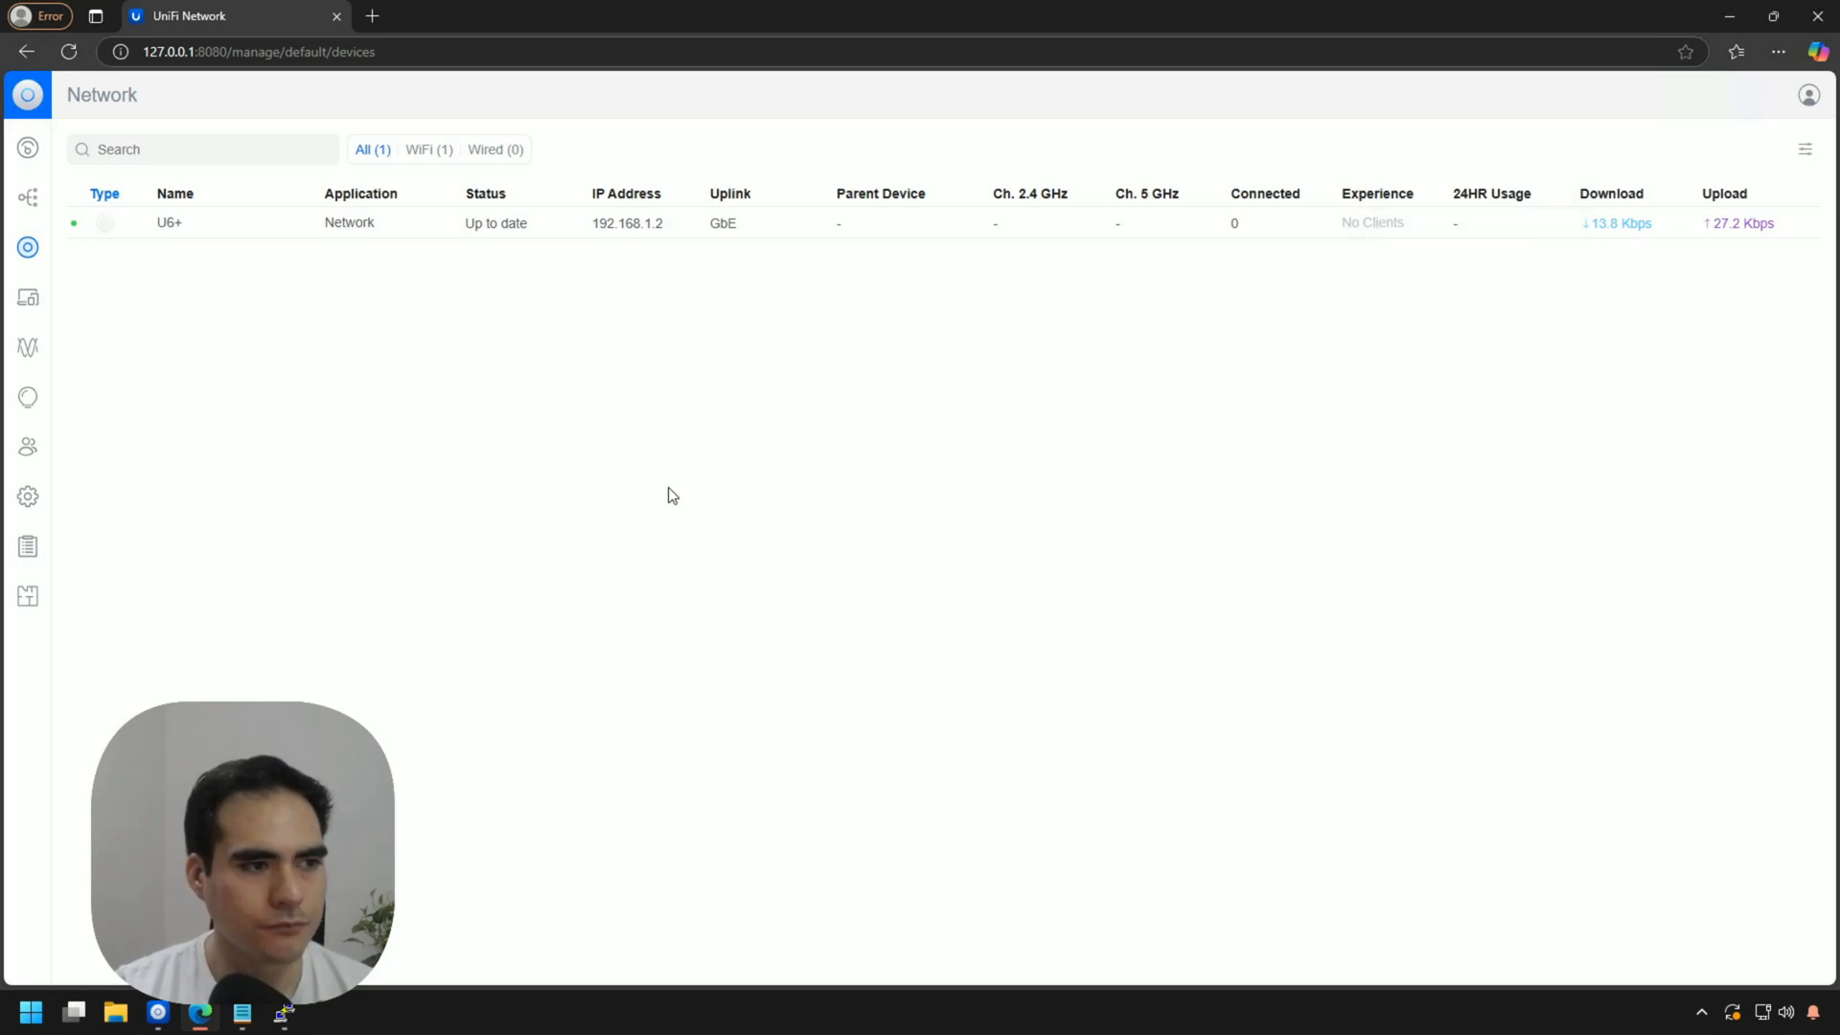
{"action": "mouse_move", "coordinate": [655, 487]}
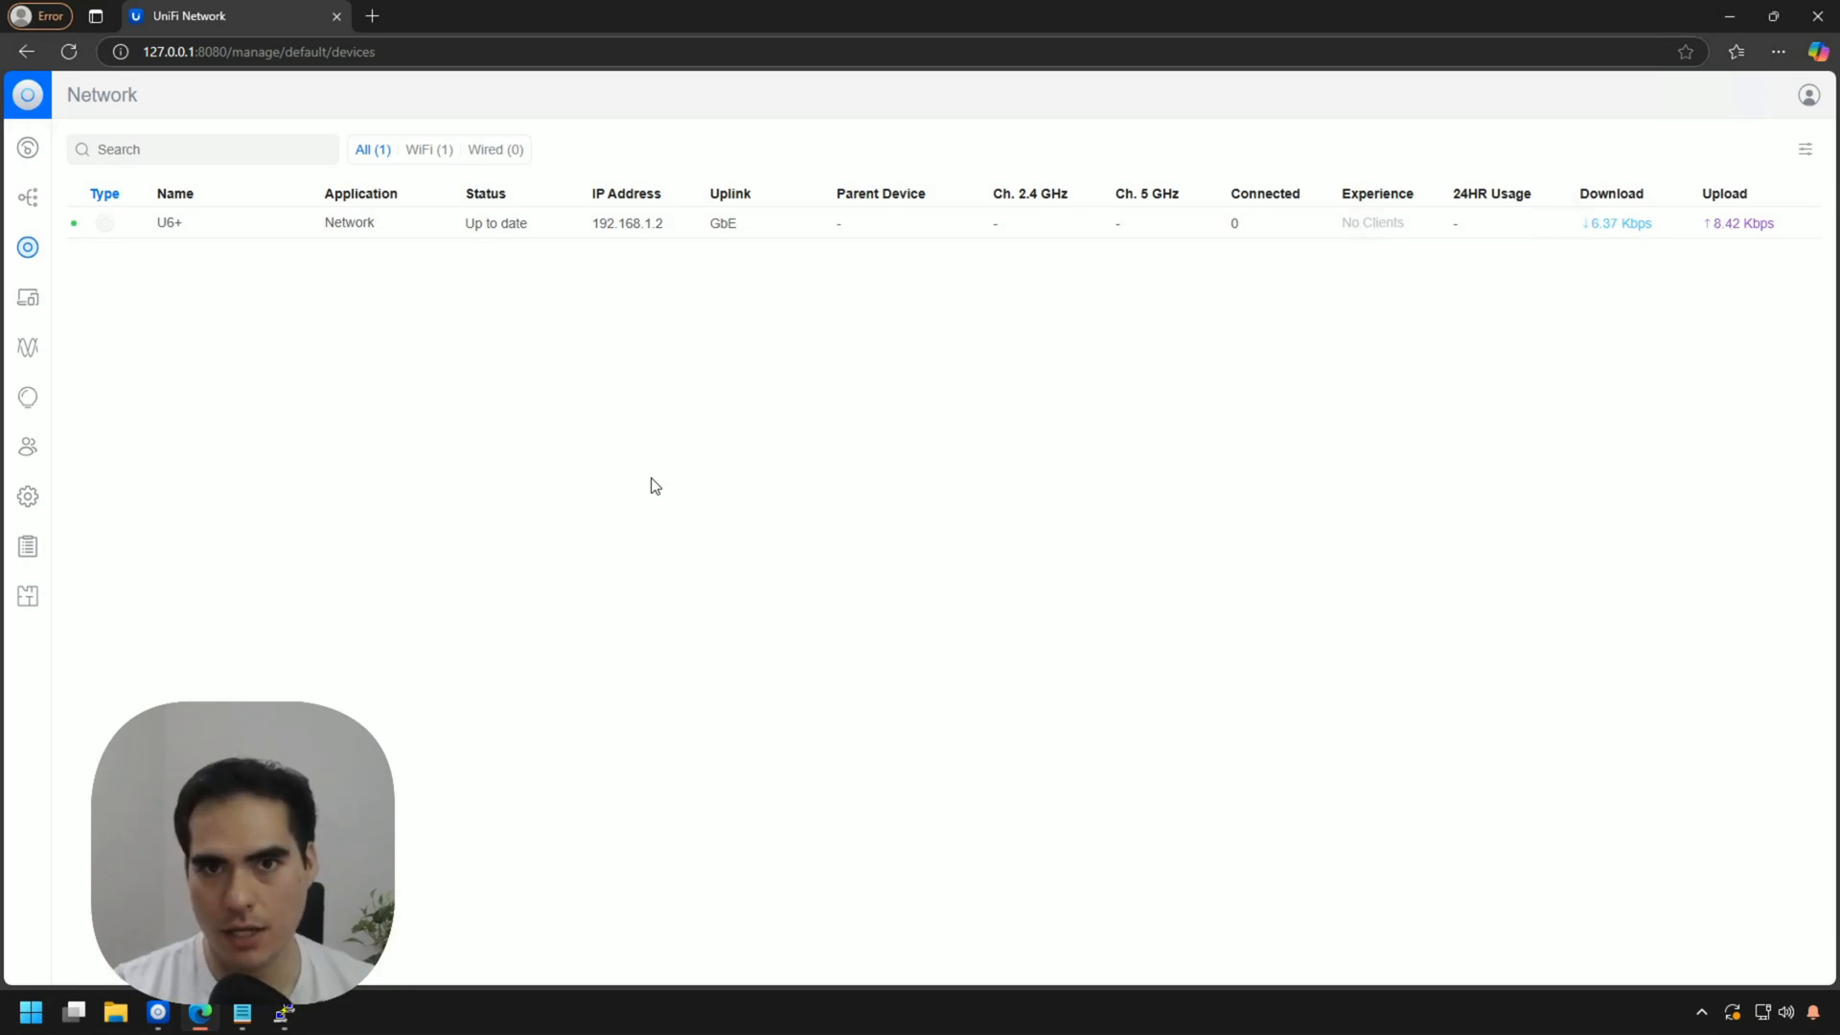
{"action": "mouse_move", "coordinate": [28, 496]}
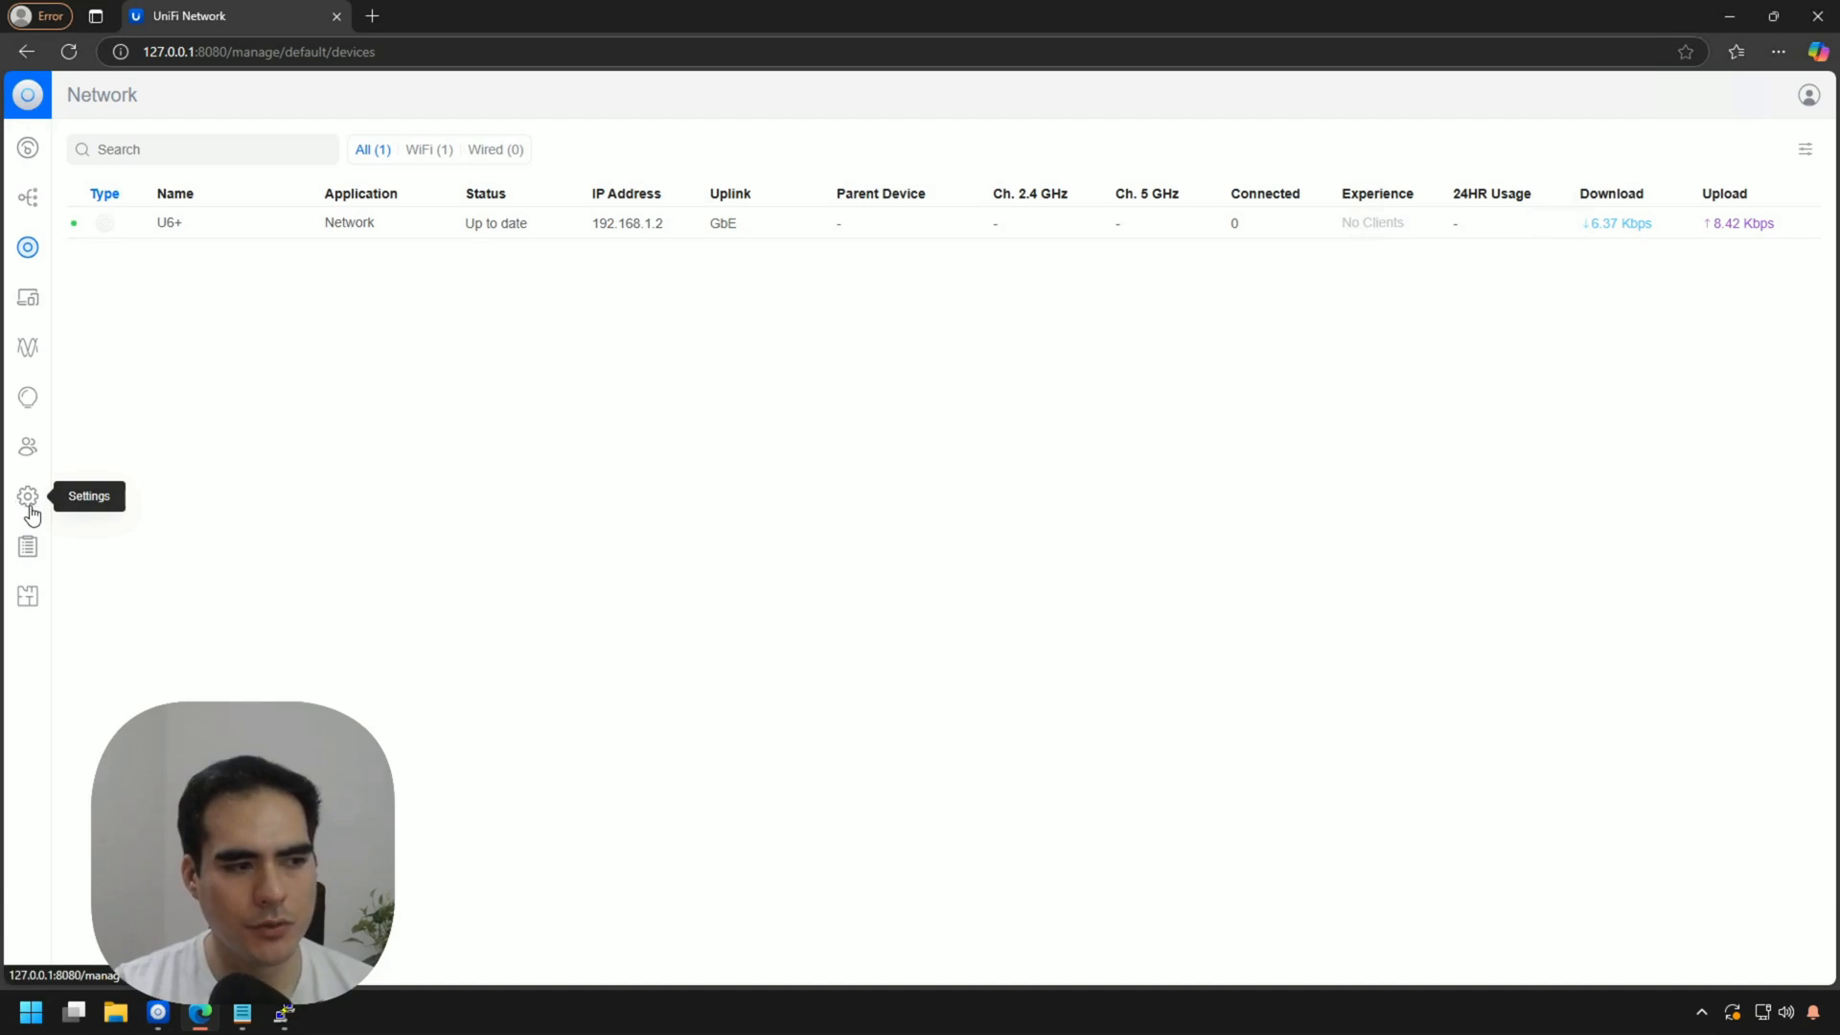
Reveal and select the Device SSH password under Settings > System > Advanced
{"action": "left_click", "coordinate": [28, 495]}
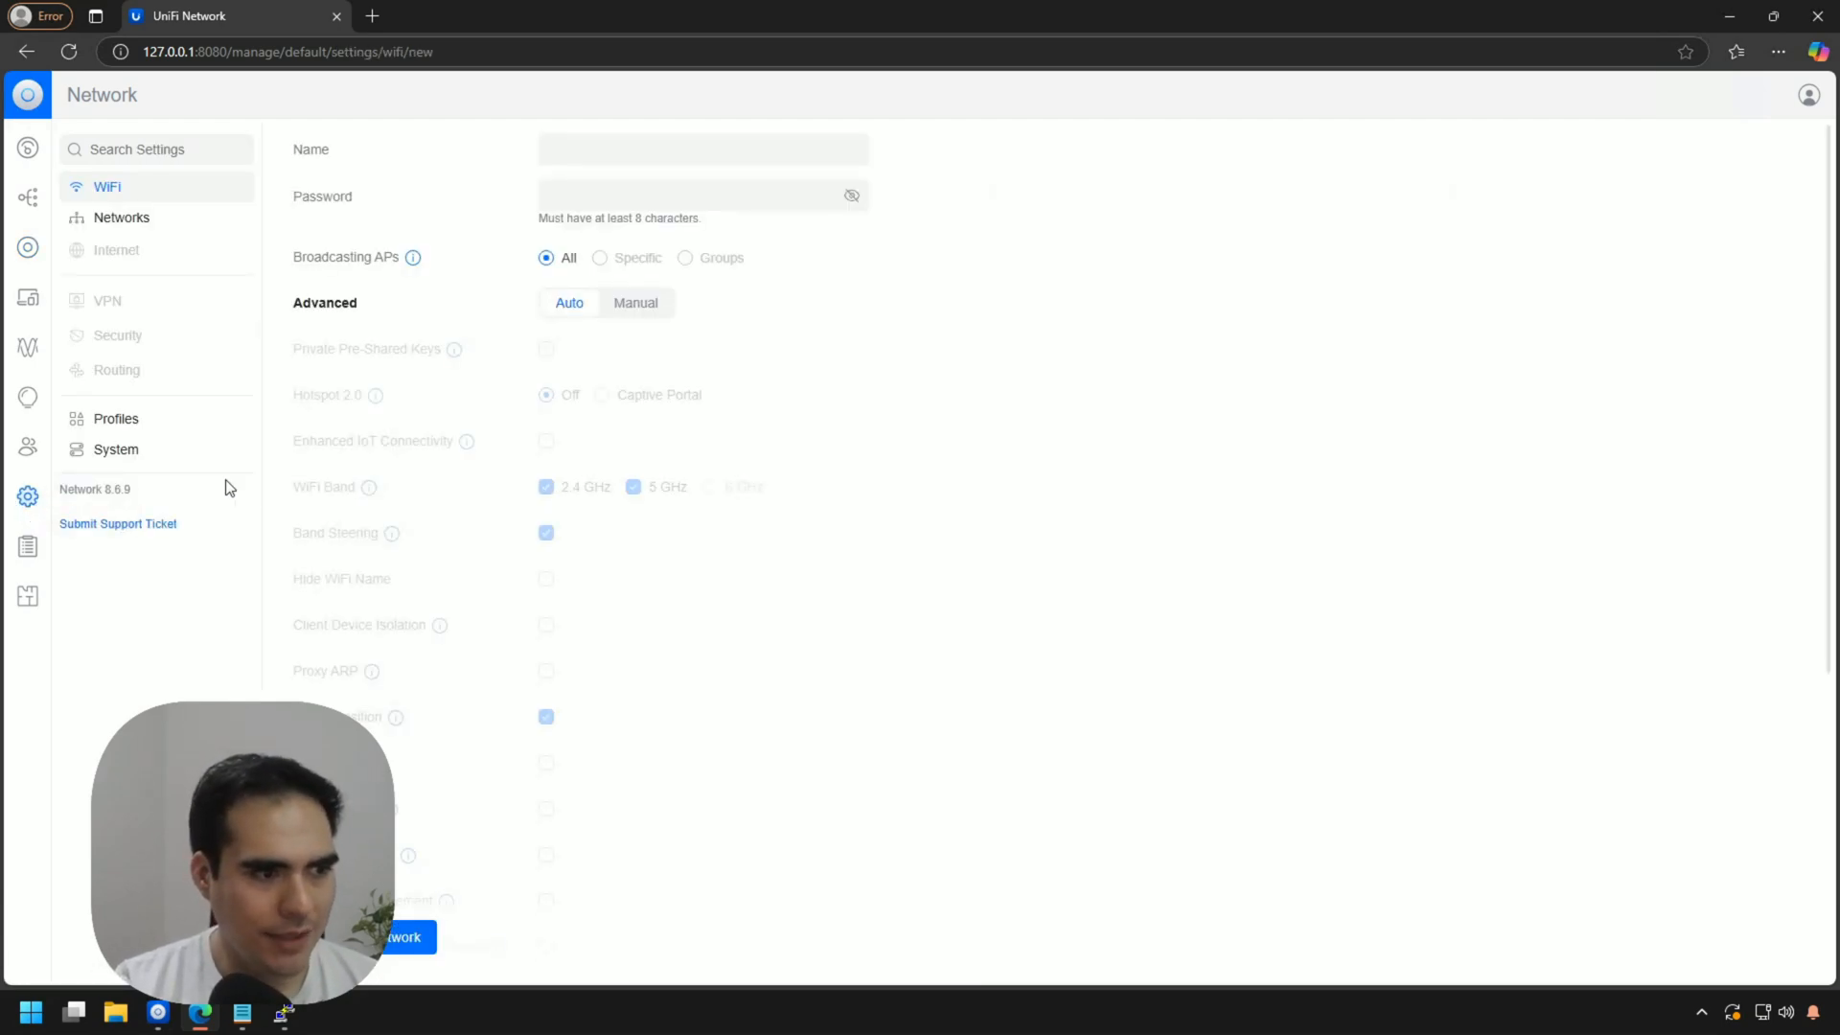
{"action": "left_click", "coordinate": [115, 448]}
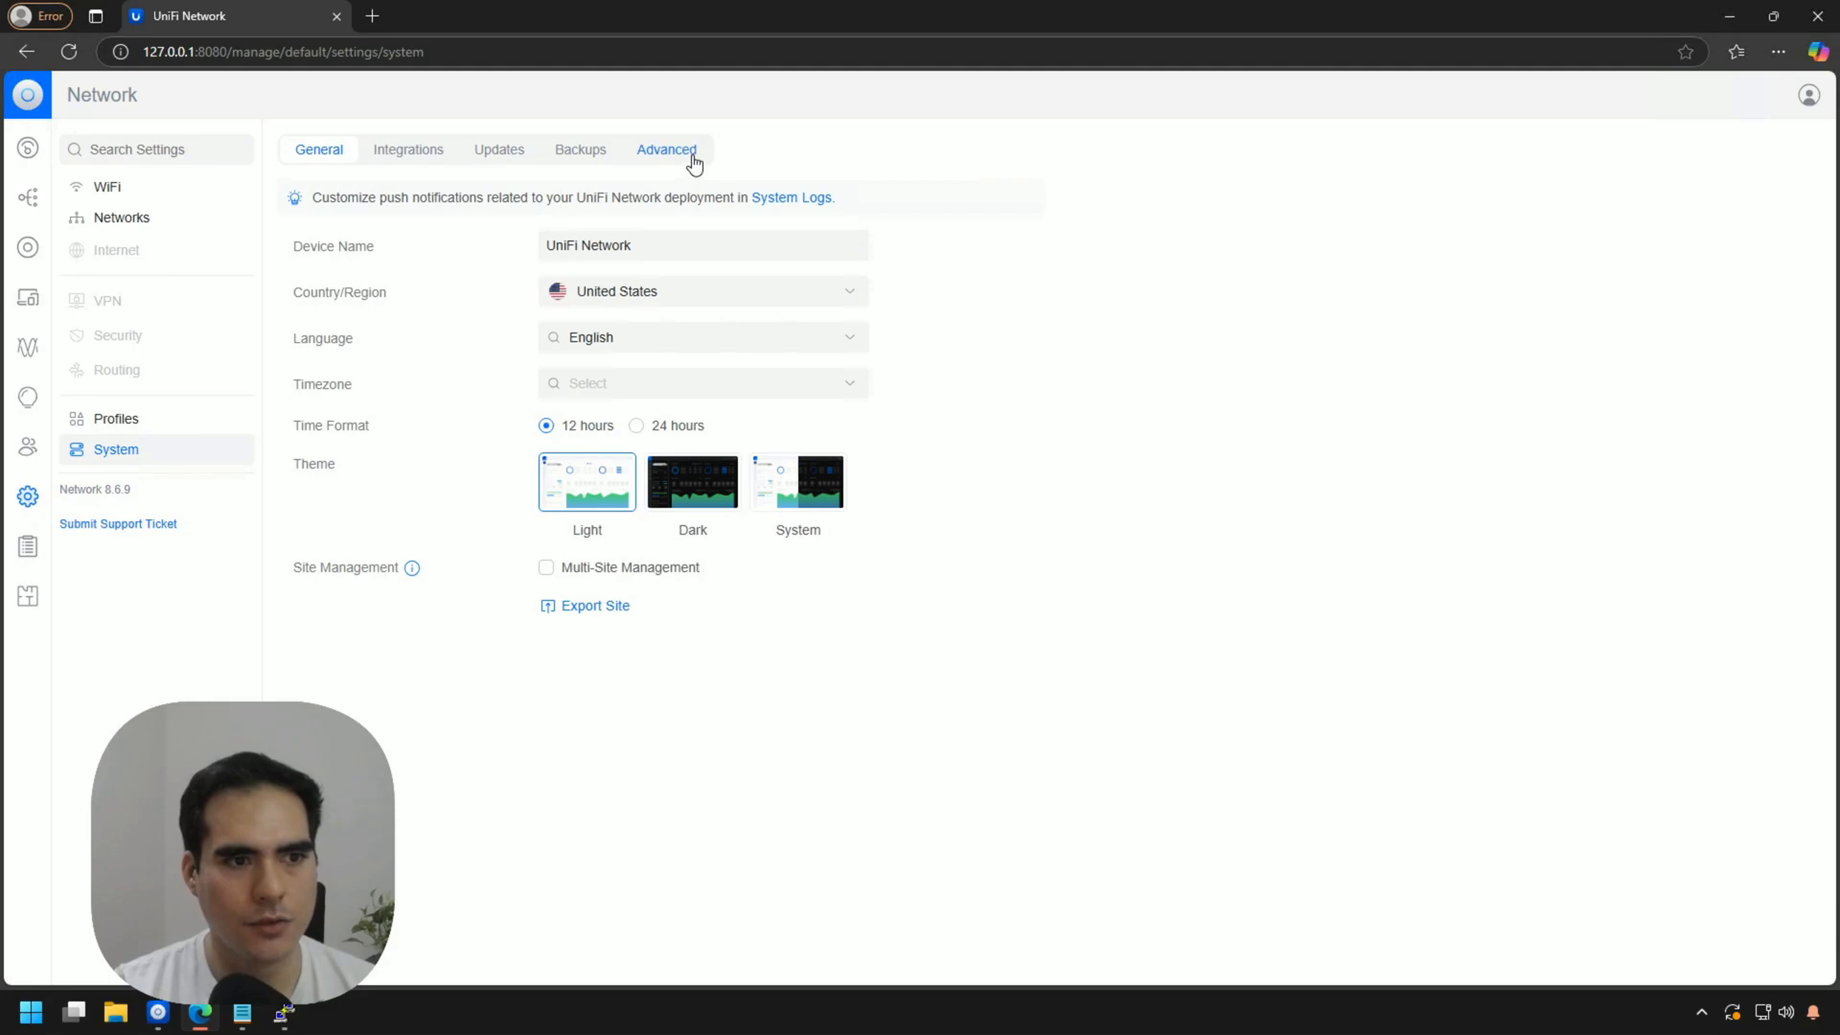
{"action": "left_click", "coordinate": [667, 150]}
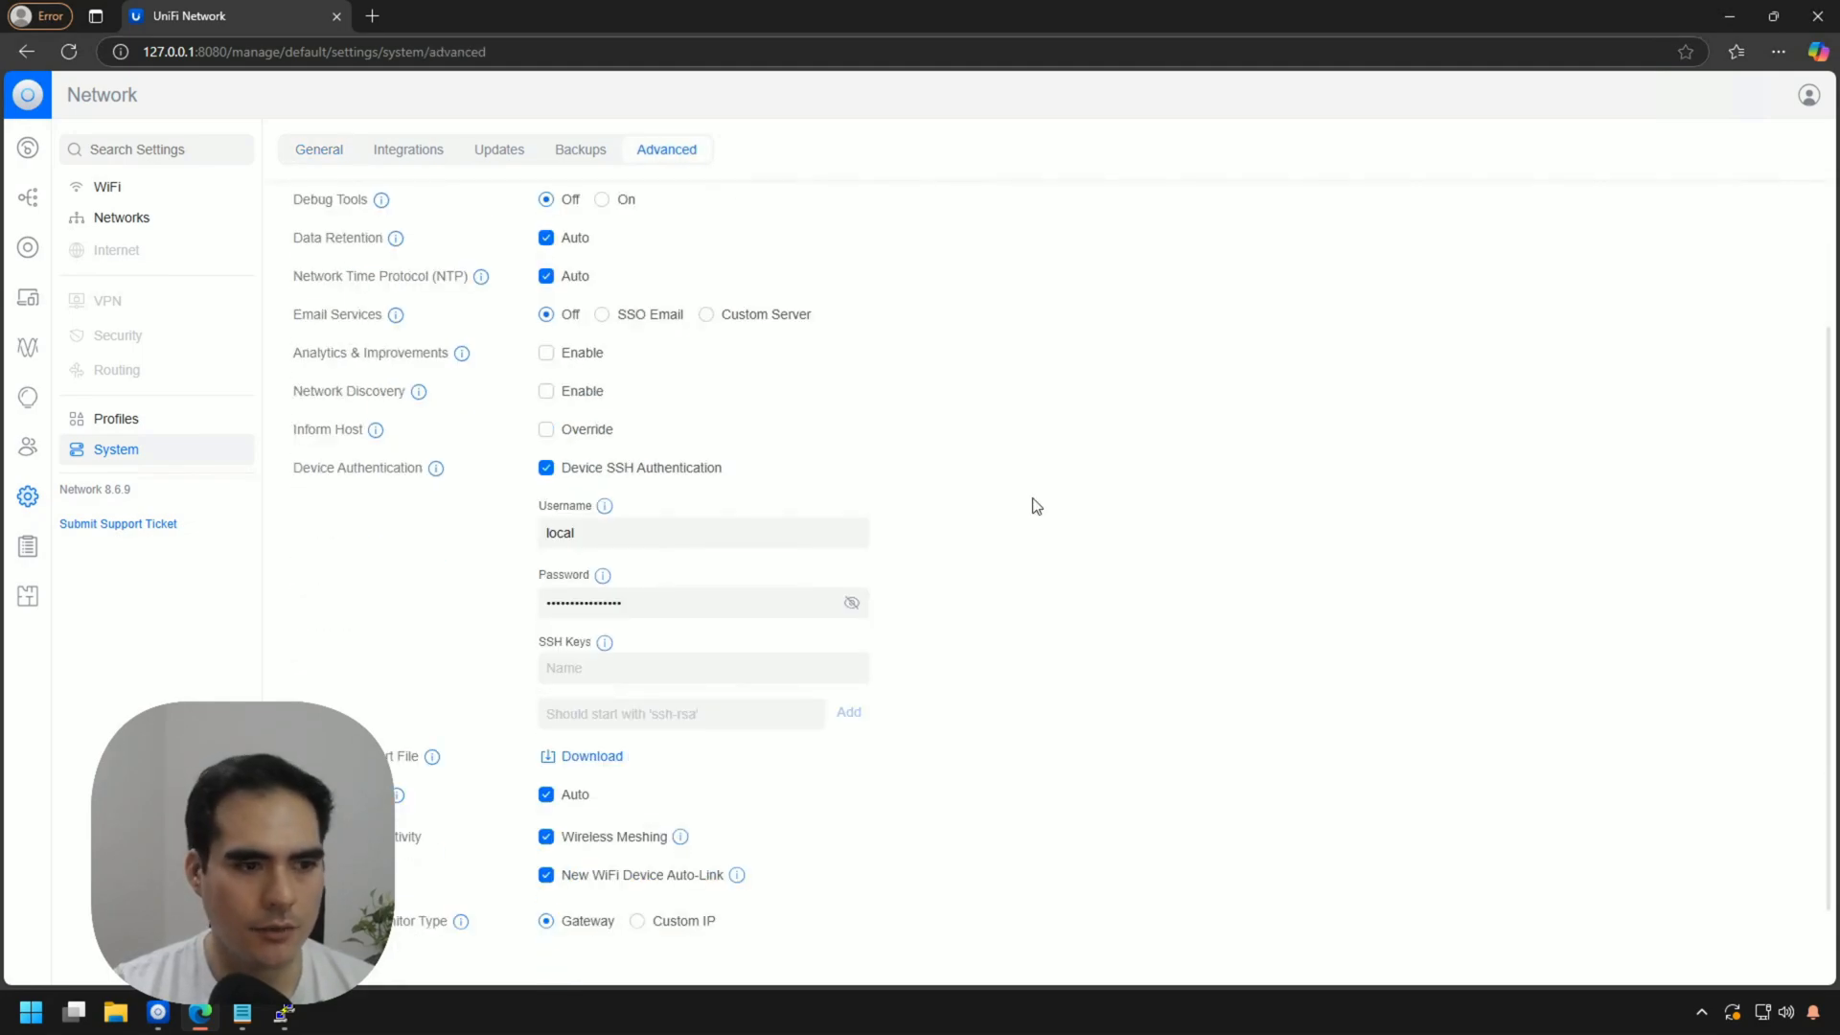
{"action": "left_click", "coordinate": [702, 532]}
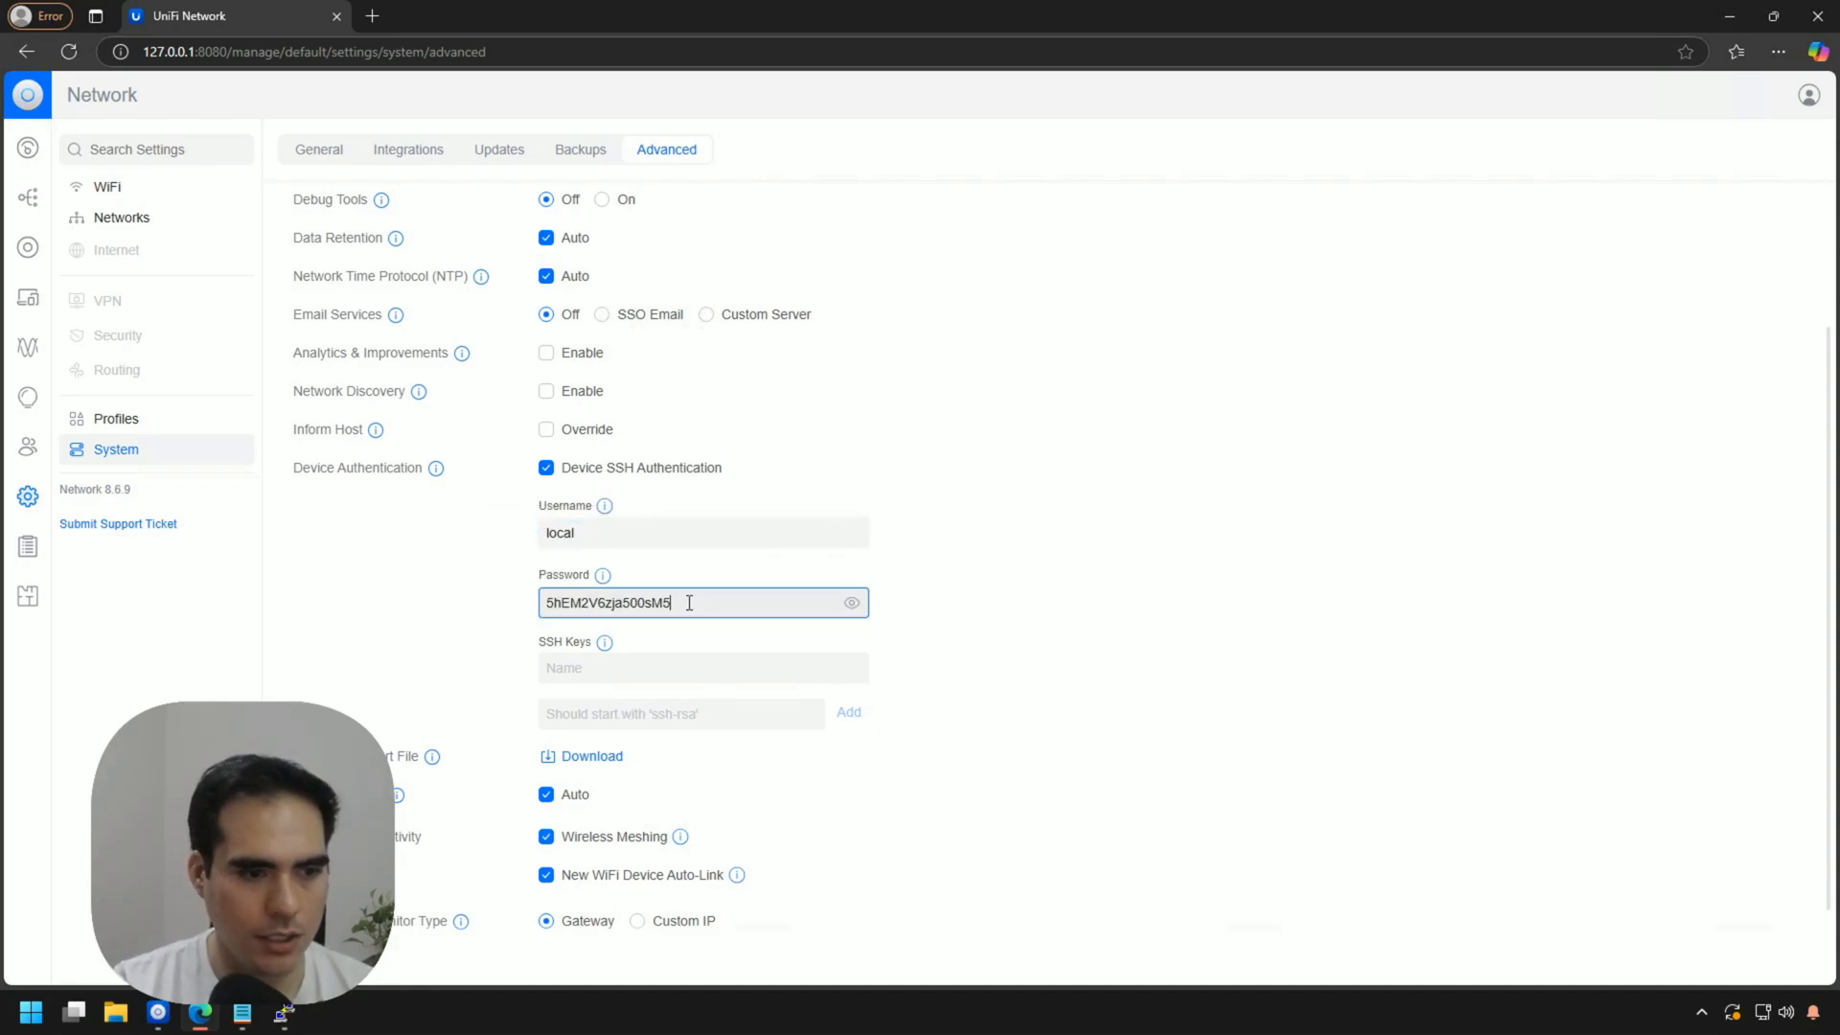
{"action": "triple_click", "coordinate": [610, 602]}
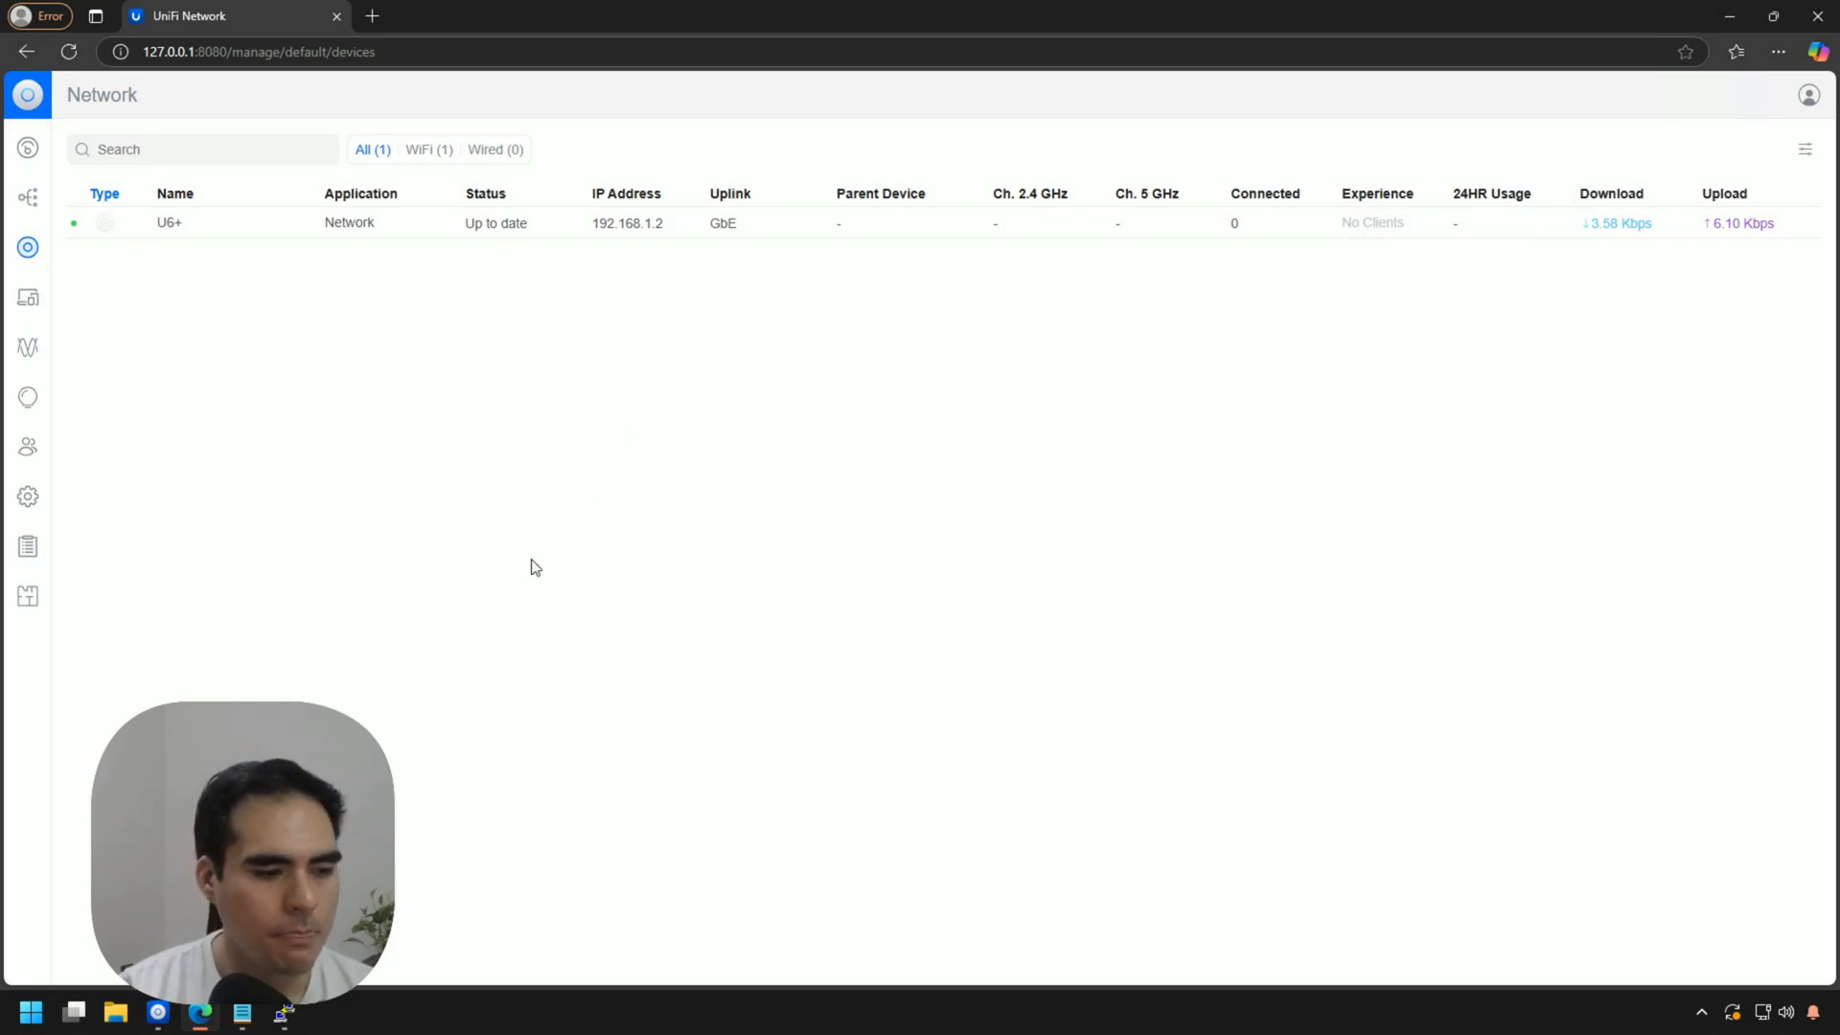
Open a PuTTY SSH session to host 192.168.1.2
{"action": "left_click", "coordinate": [282, 1012]}
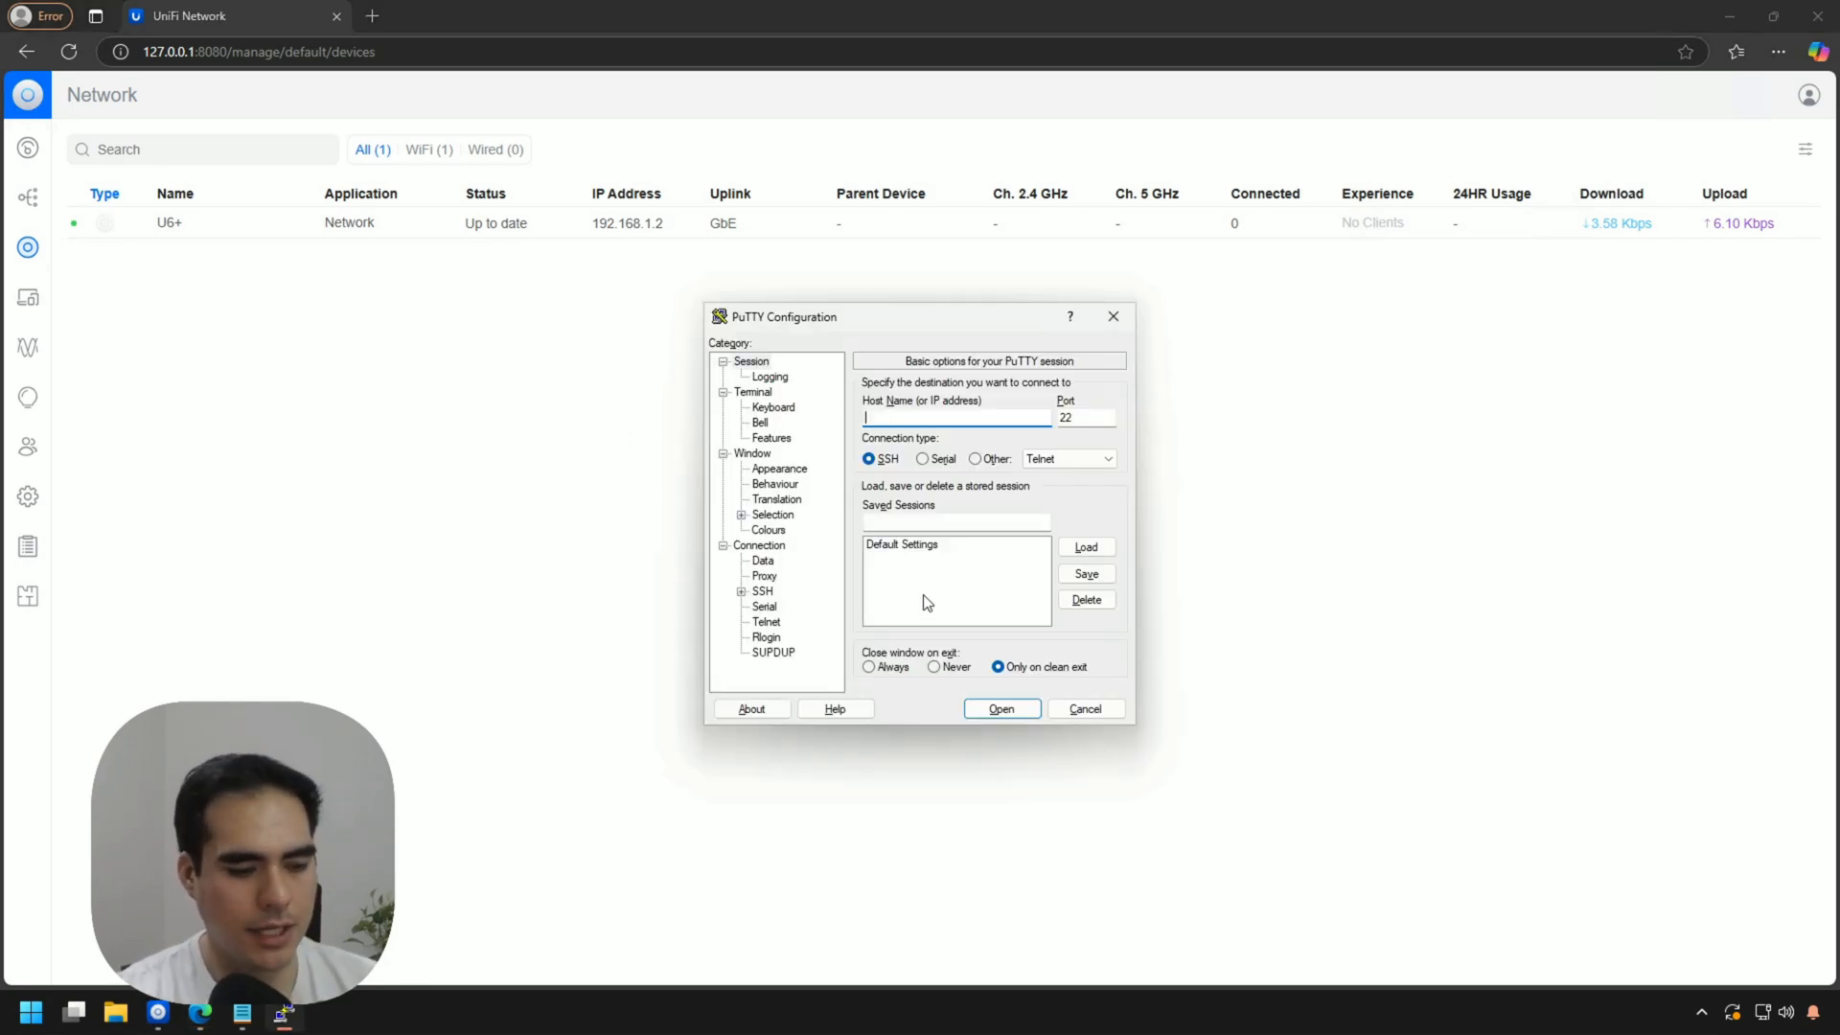
{"action": "type", "text": "192.168.1.2"}
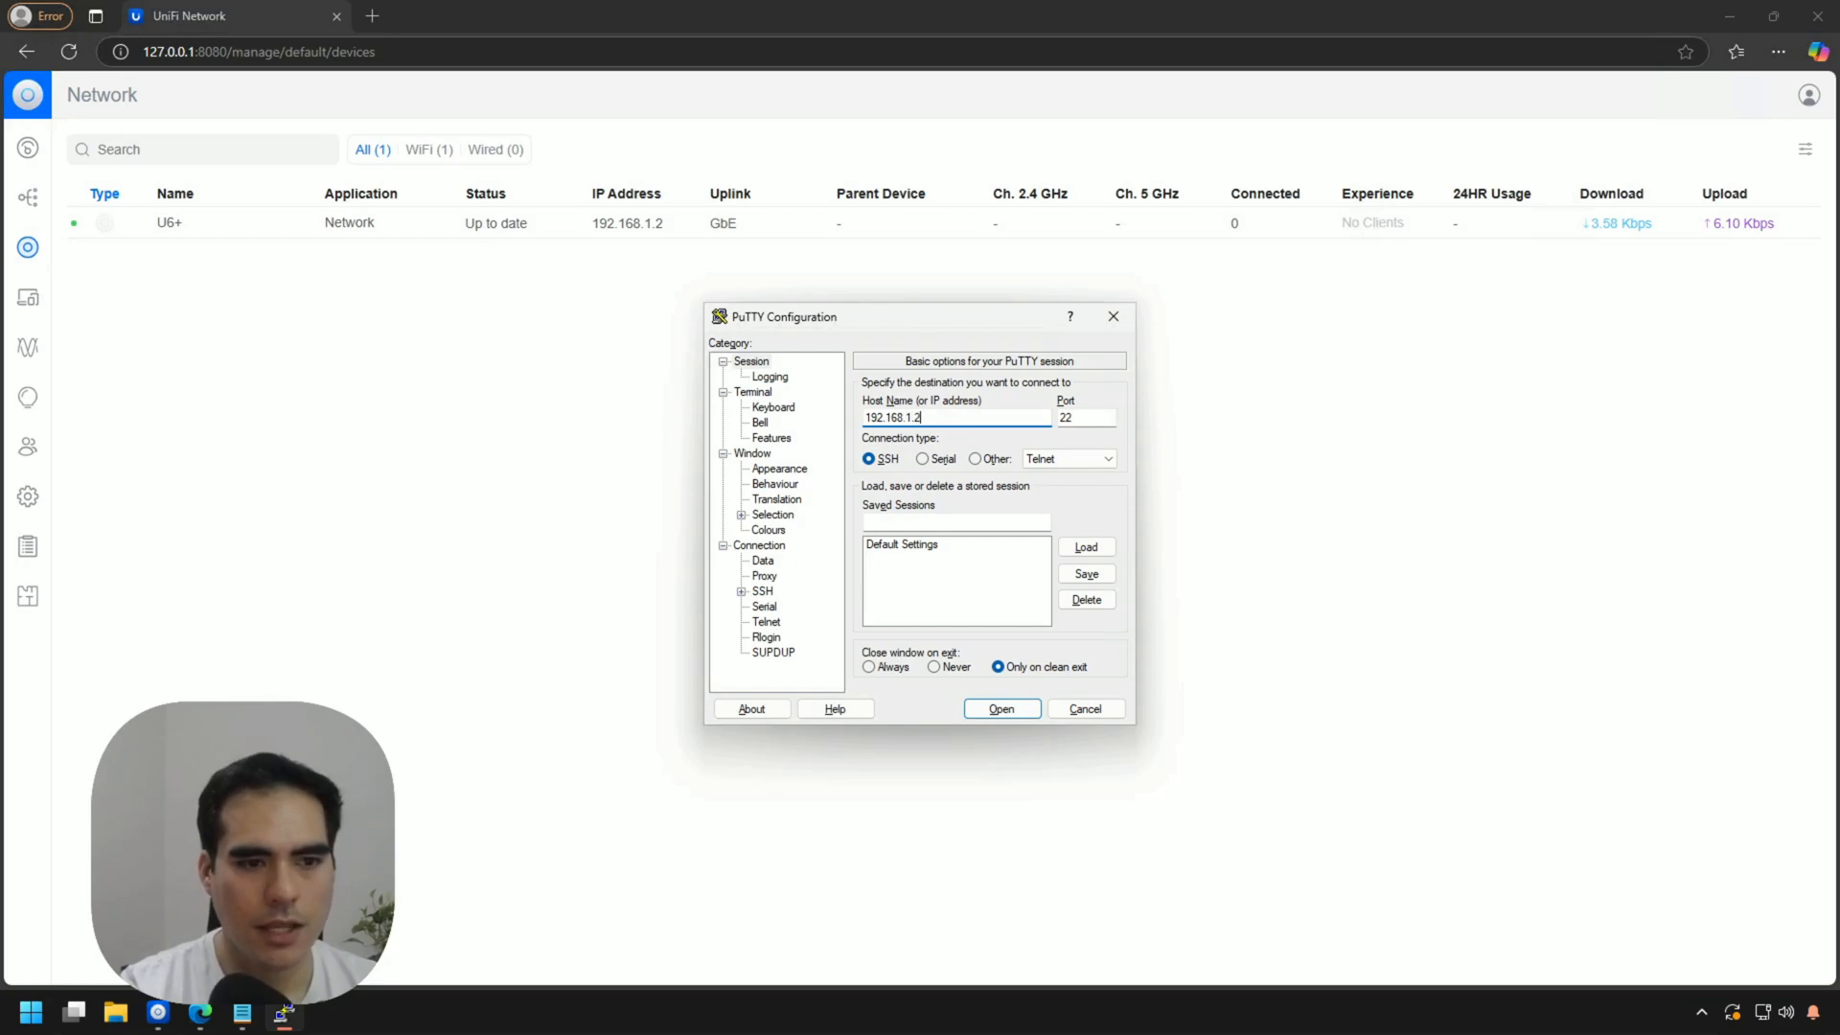
{"action": "mouse_move", "coordinate": [1019, 768]}
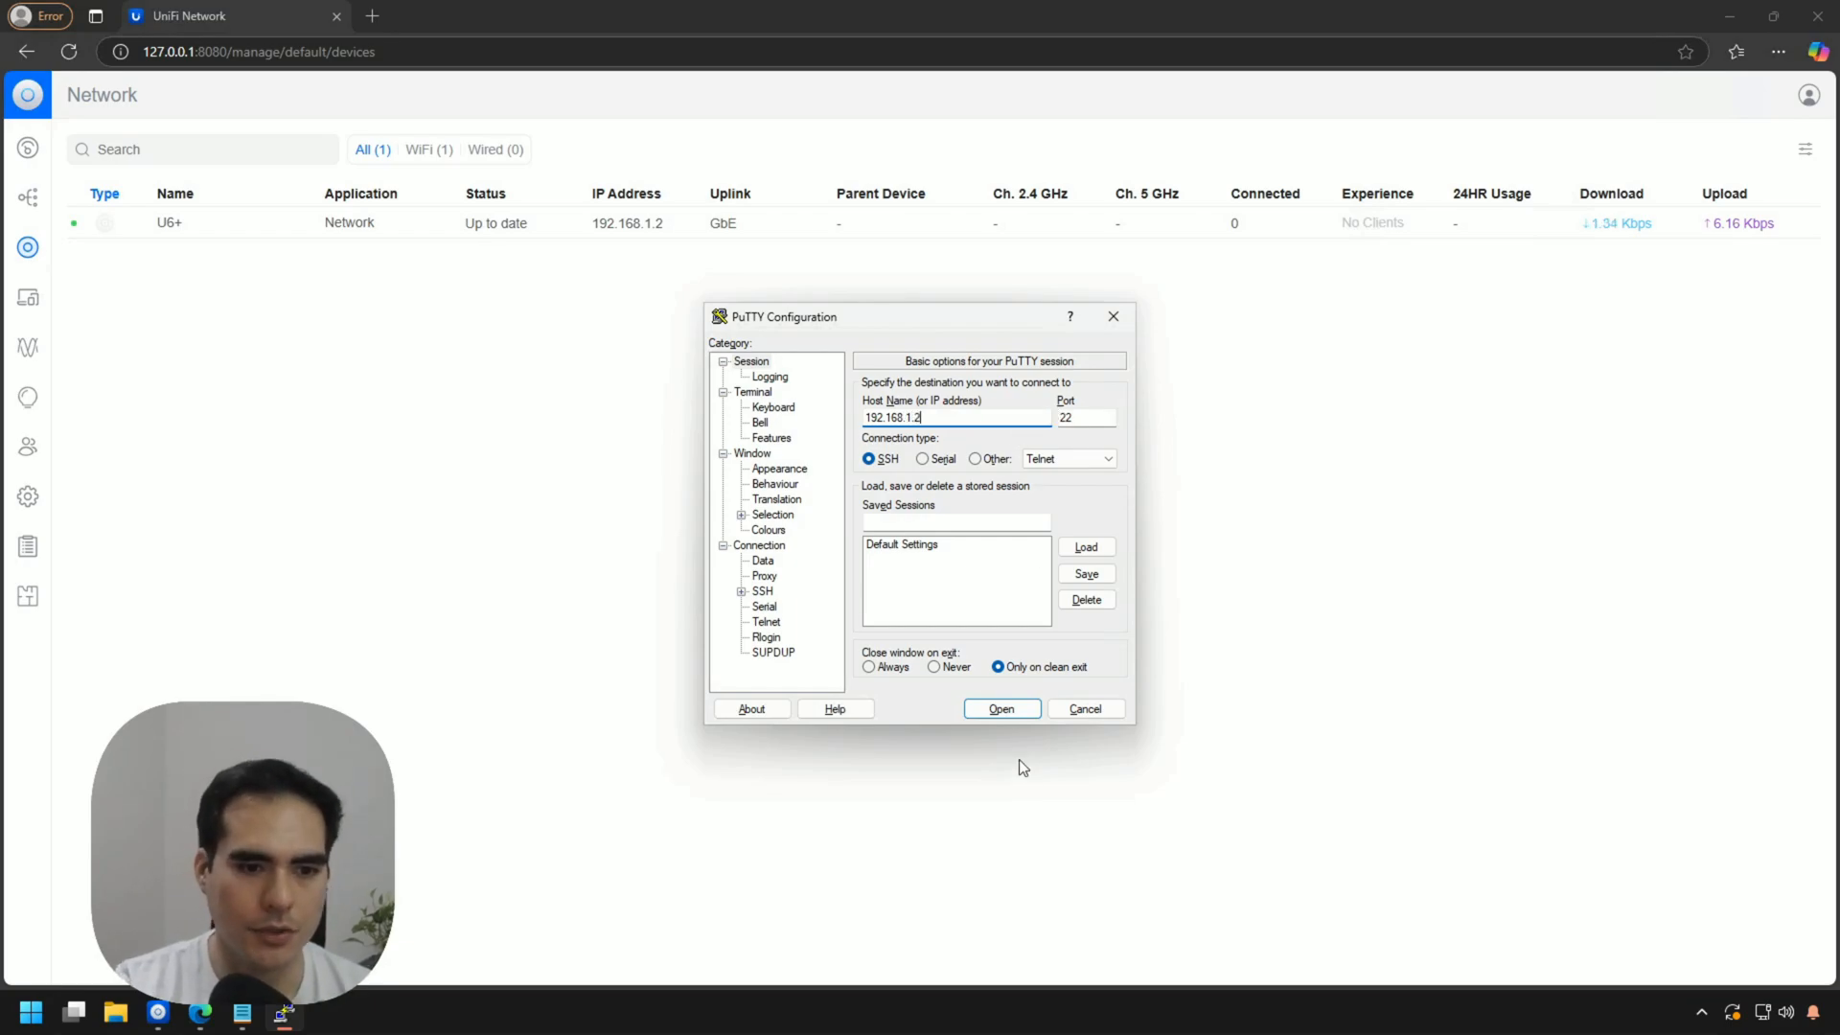
{"action": "left_click", "coordinate": [1001, 707]}
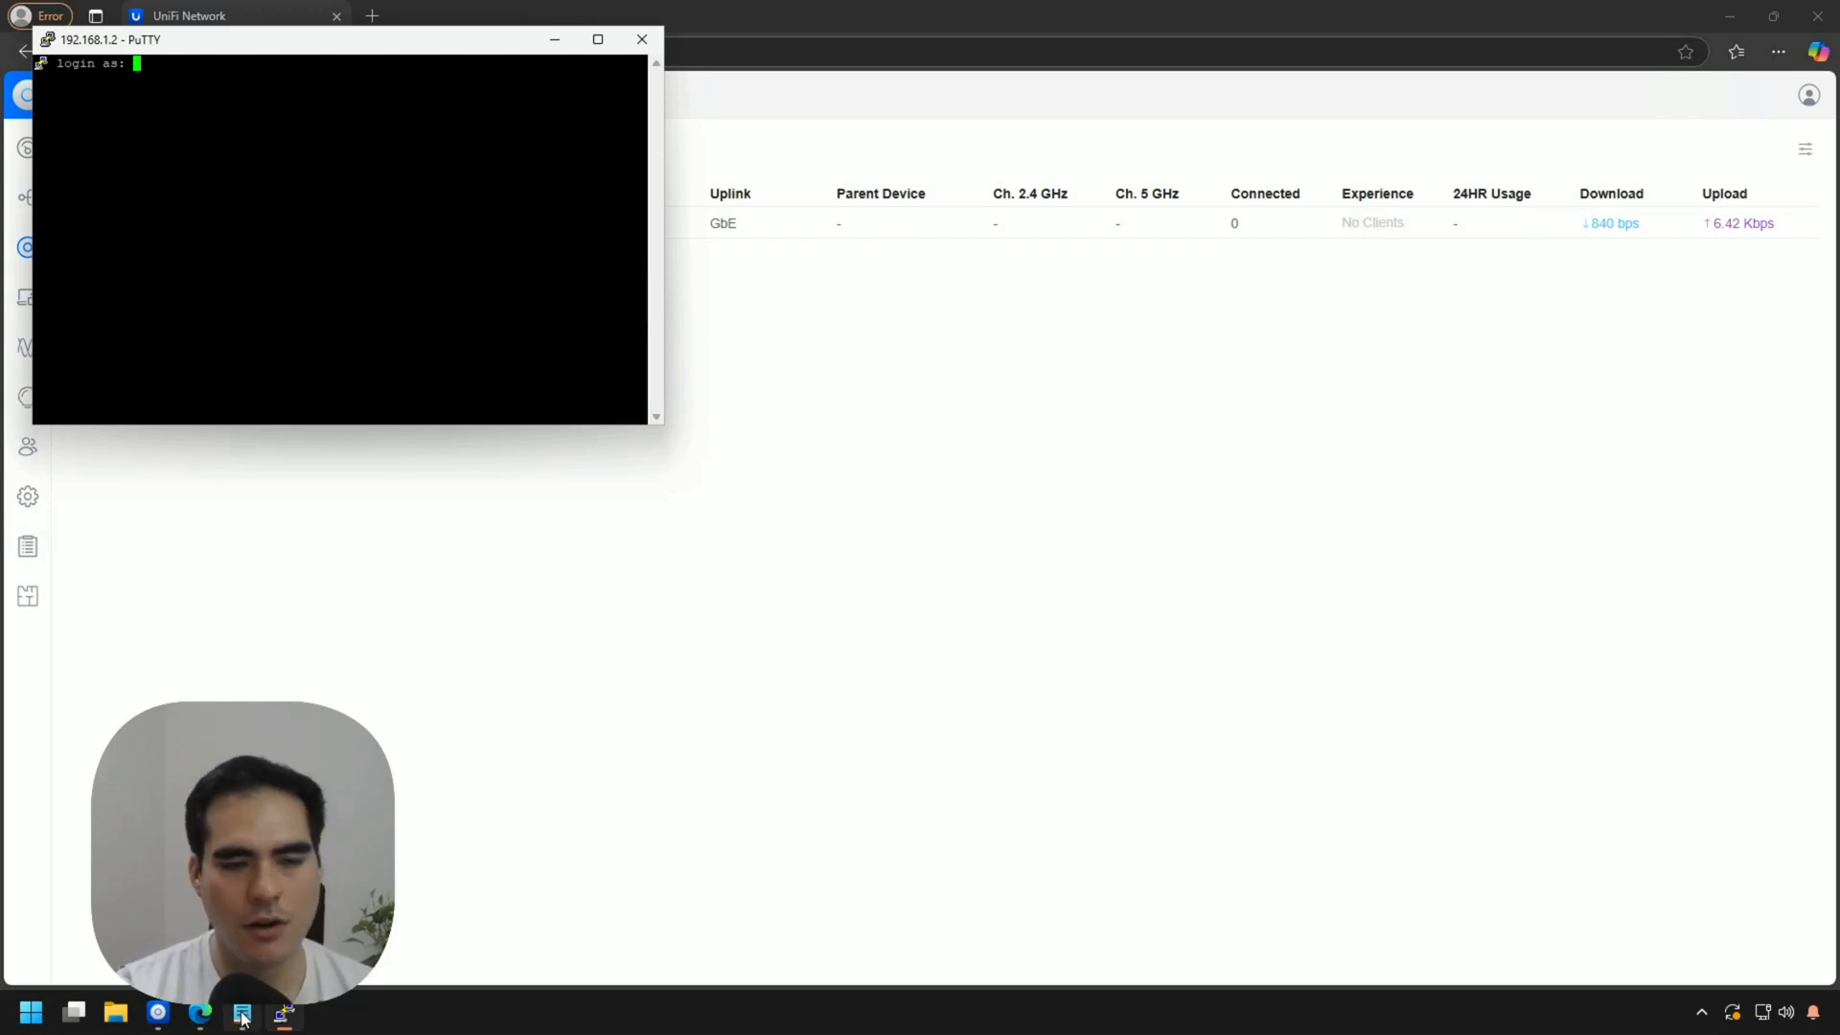
Log in as 'local' and paste the SSH password
{"action": "left_click", "coordinate": [240, 1012]}
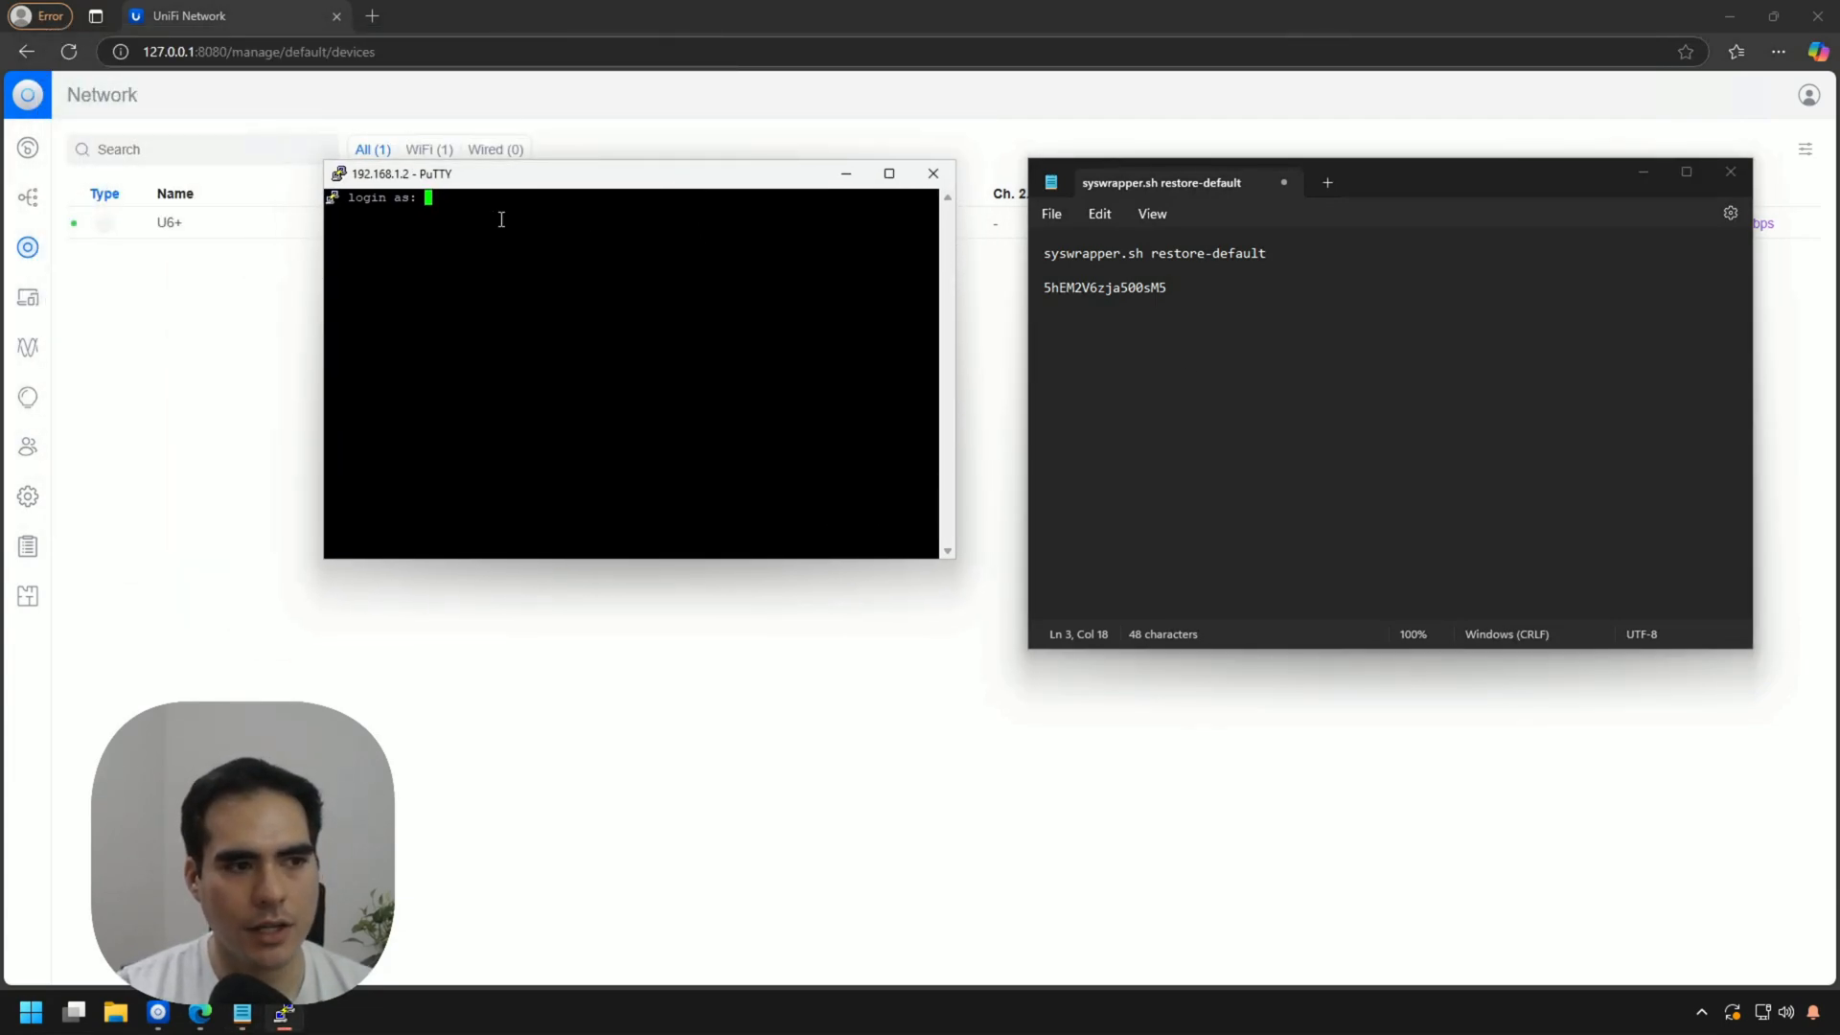
{"action": "type", "text": "local"}
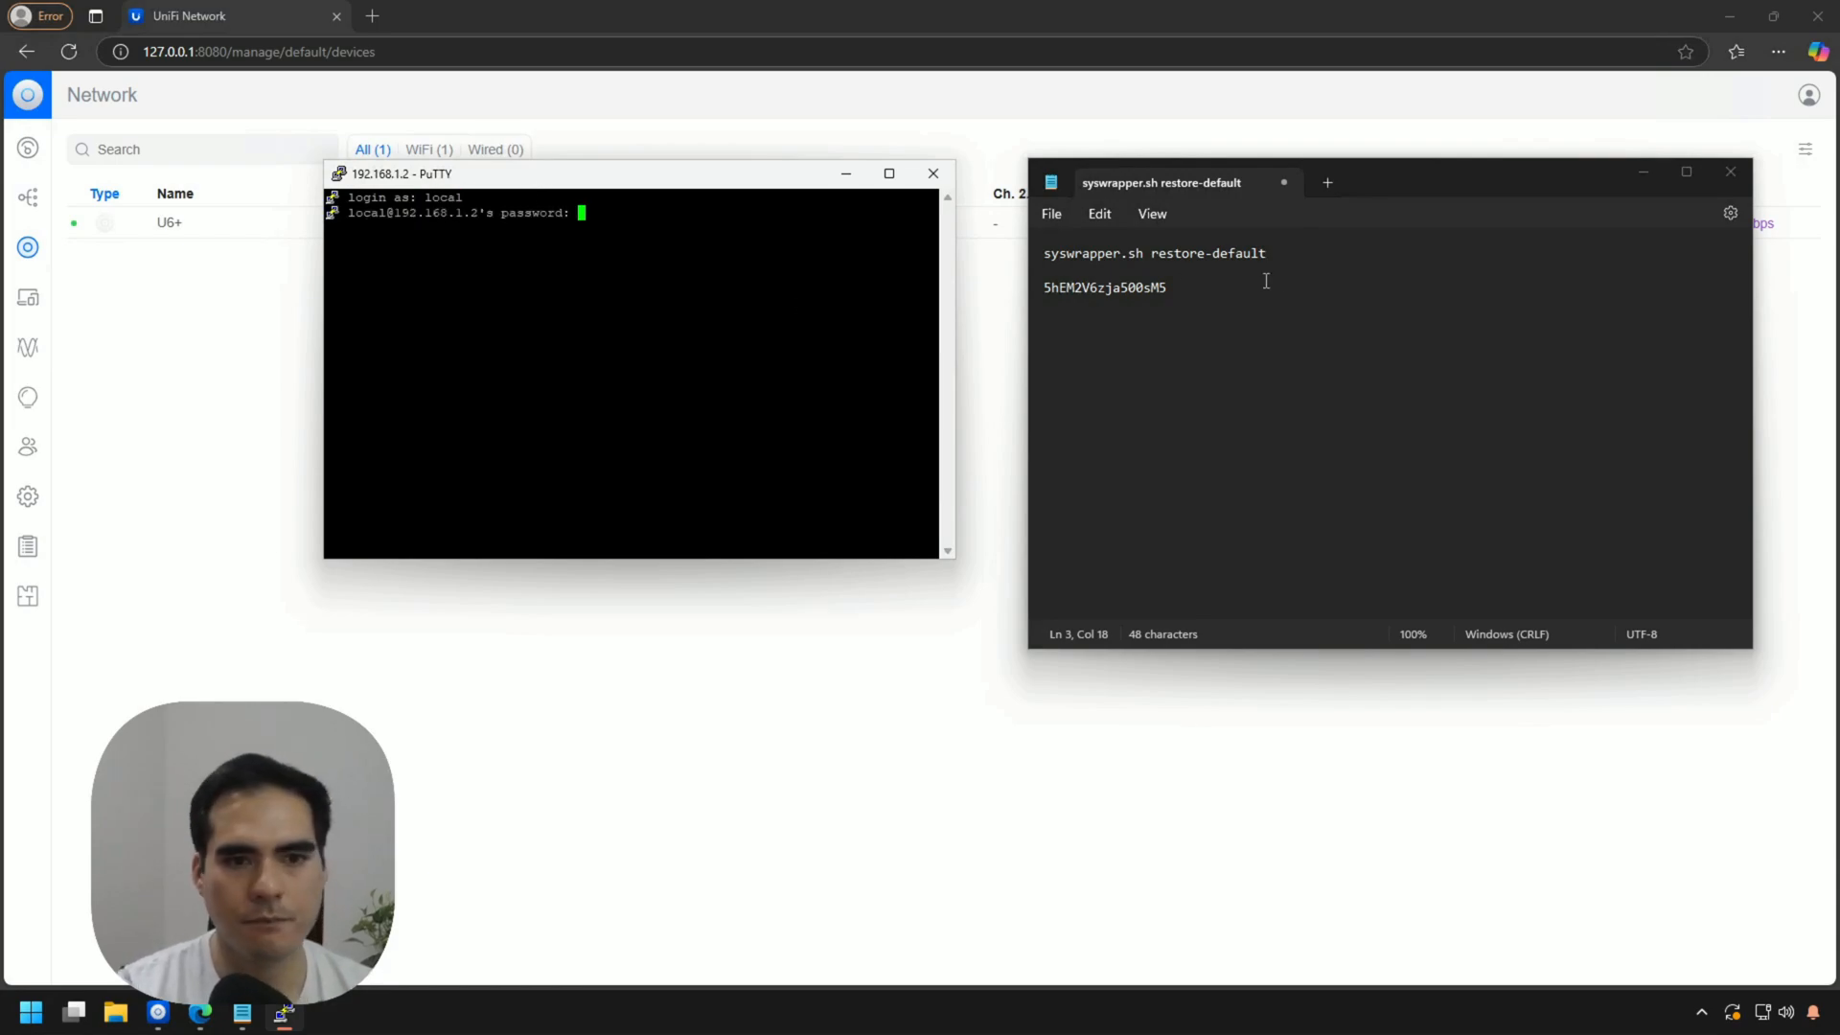
{"action": "right_click", "coordinate": [1102, 286]}
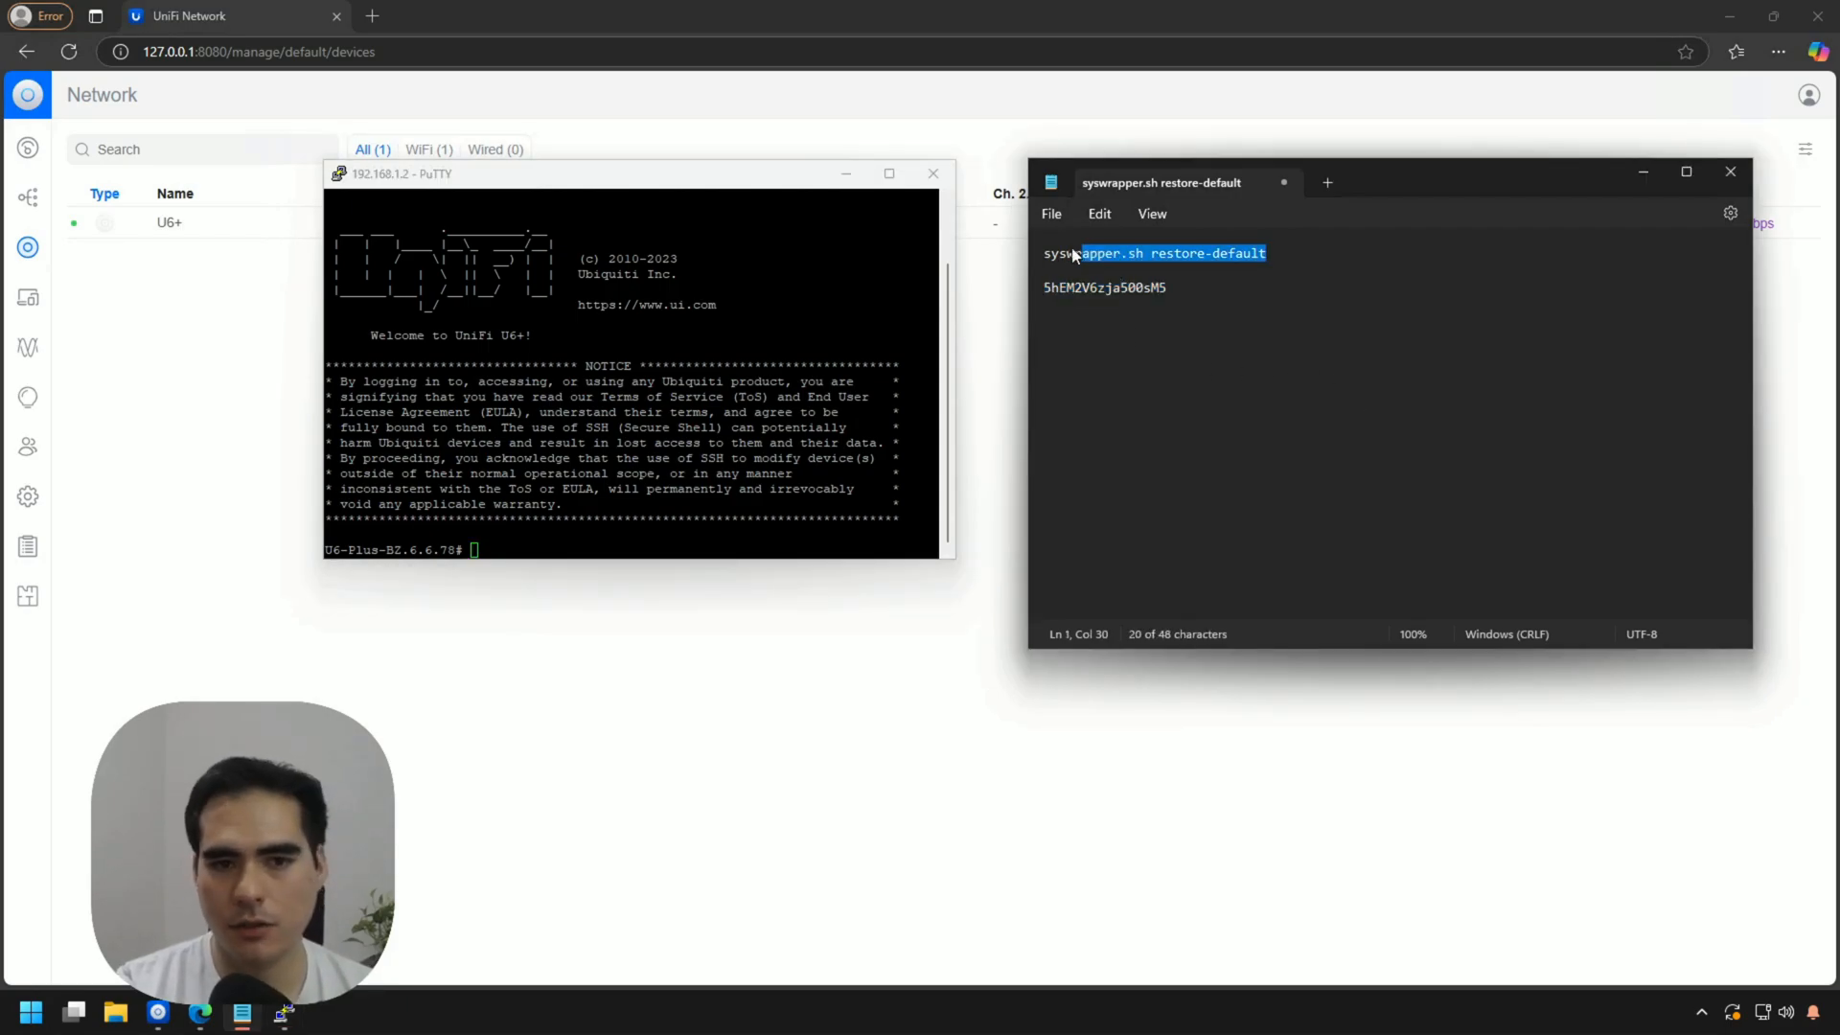
Copy the syswrapper.sh restore-default command from Notepad
{"action": "right_click", "coordinate": [1154, 252]}
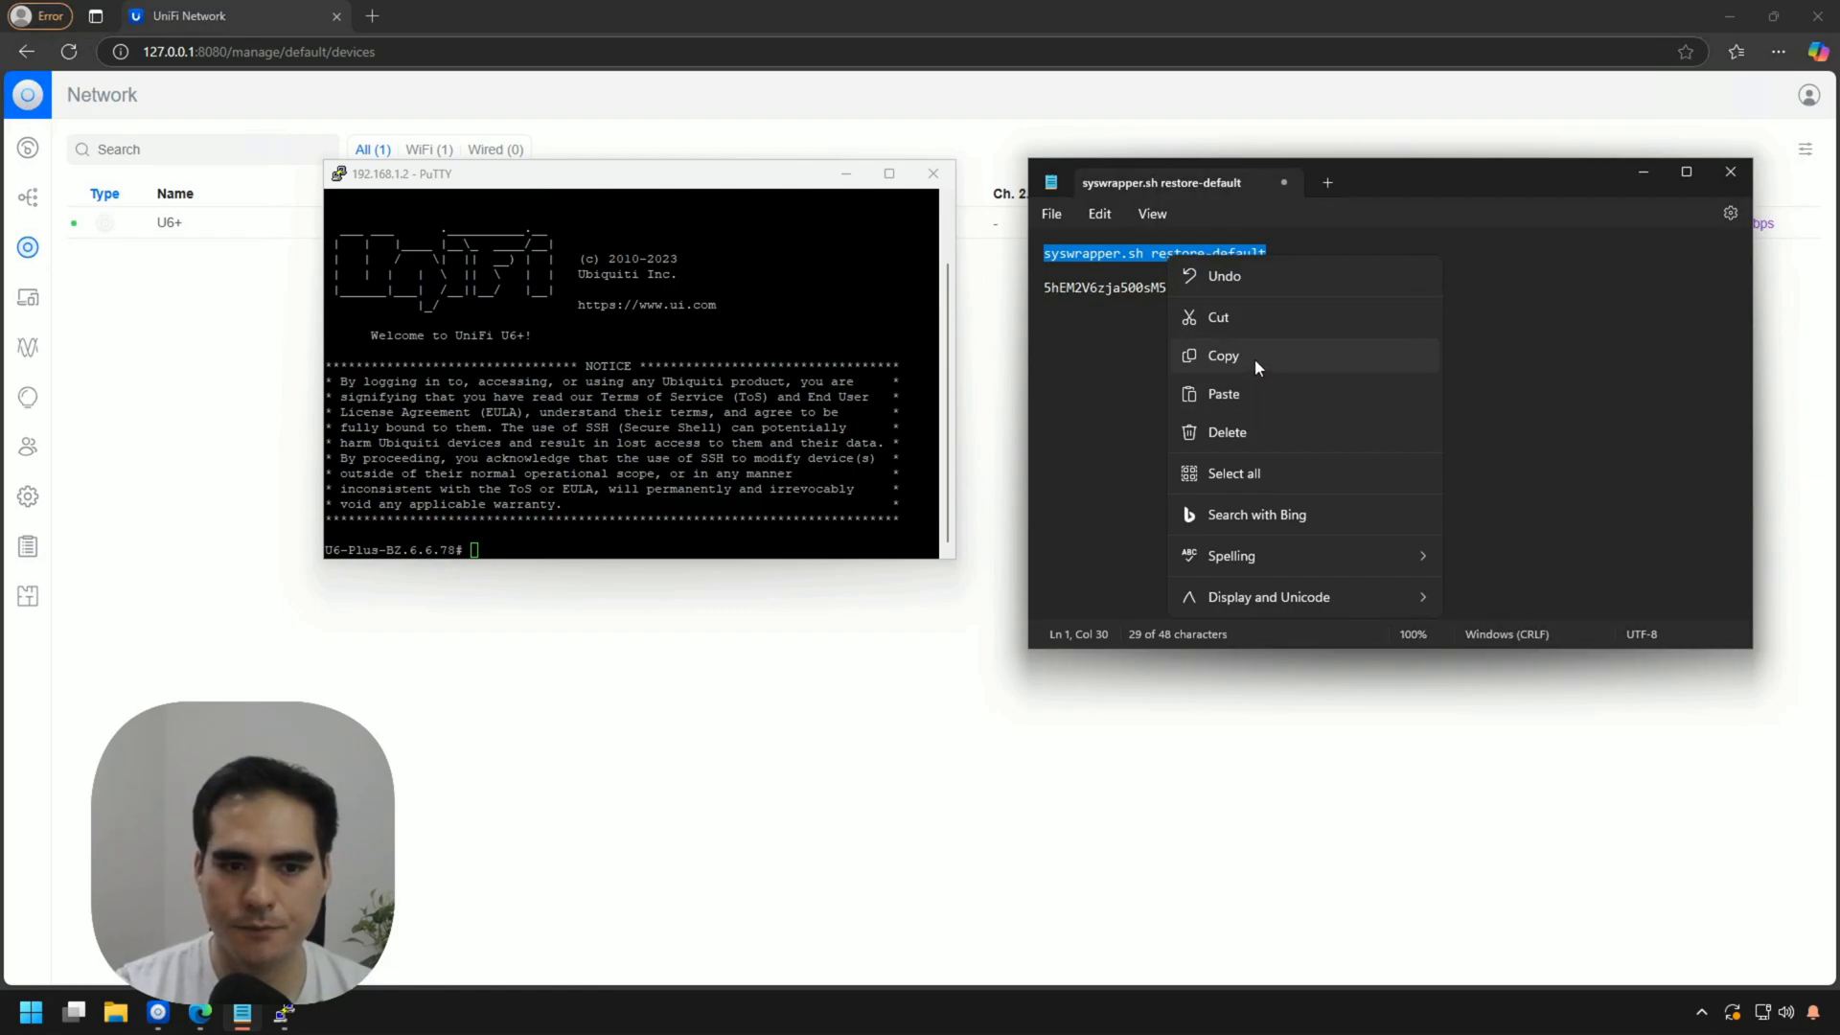
{"action": "left_click", "coordinate": [1222, 356]}
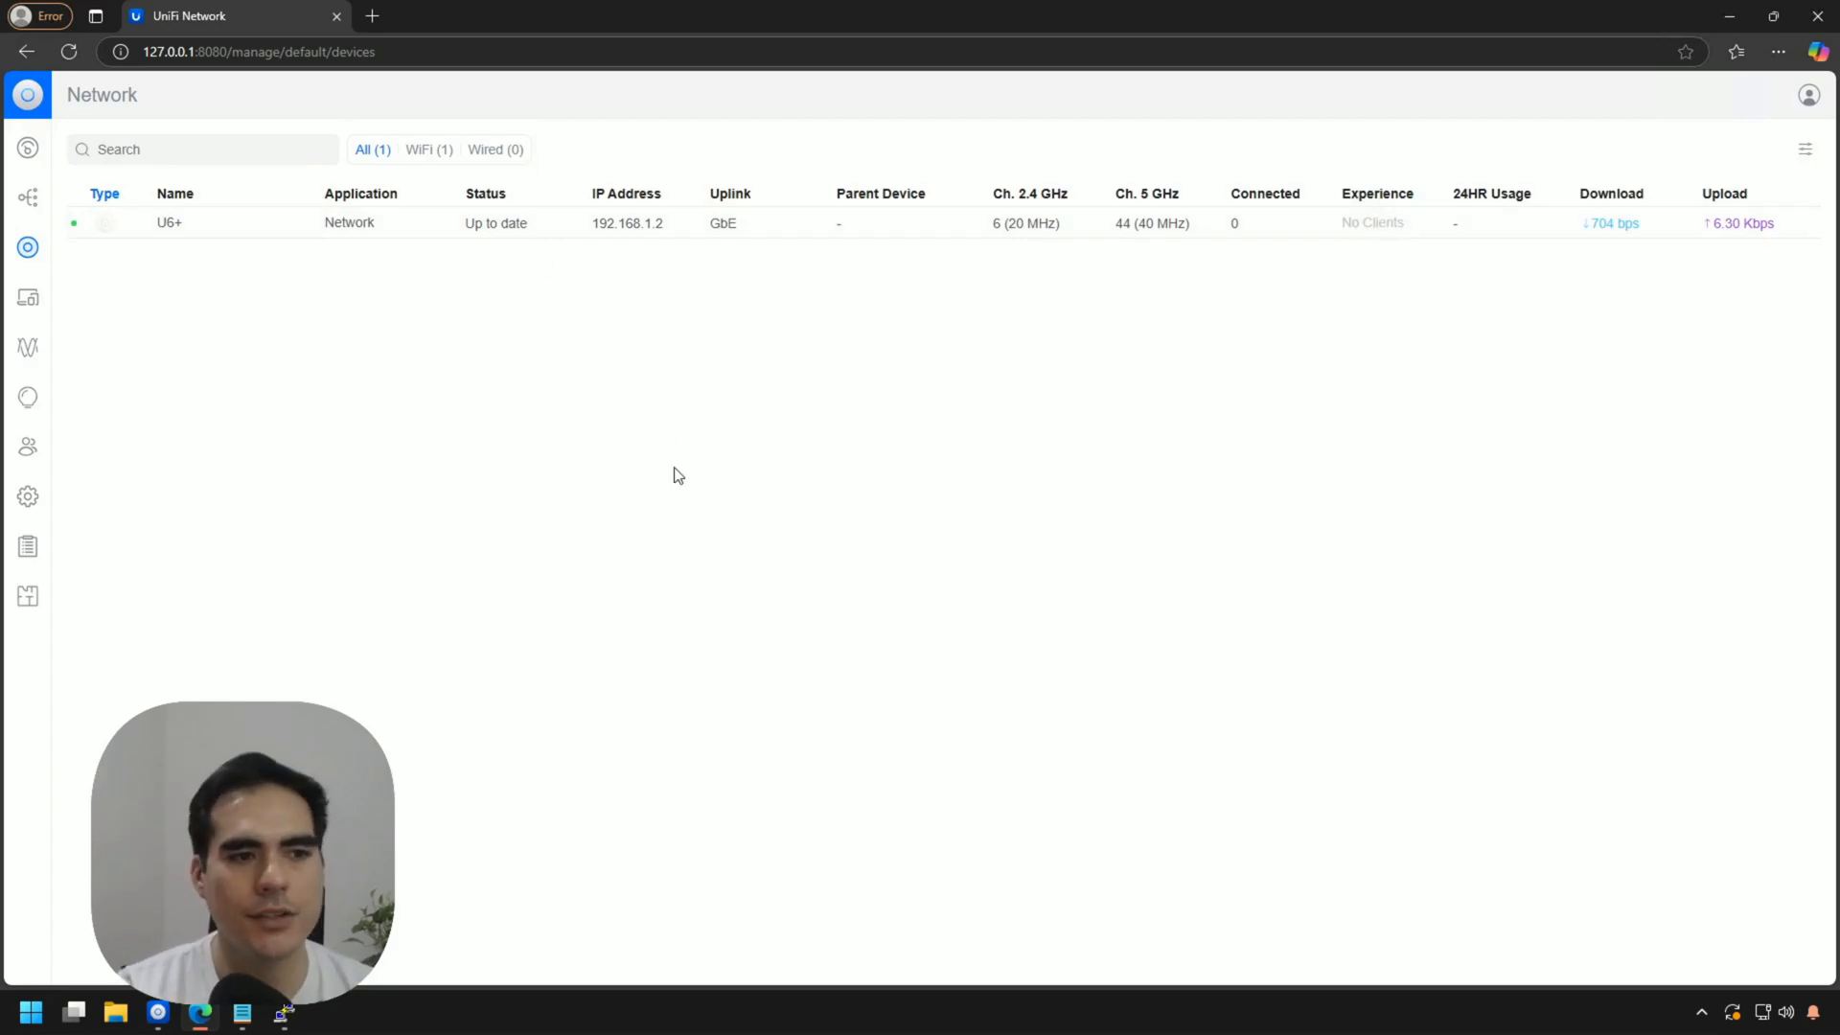
{"action": "mouse_move", "coordinate": [689, 413]}
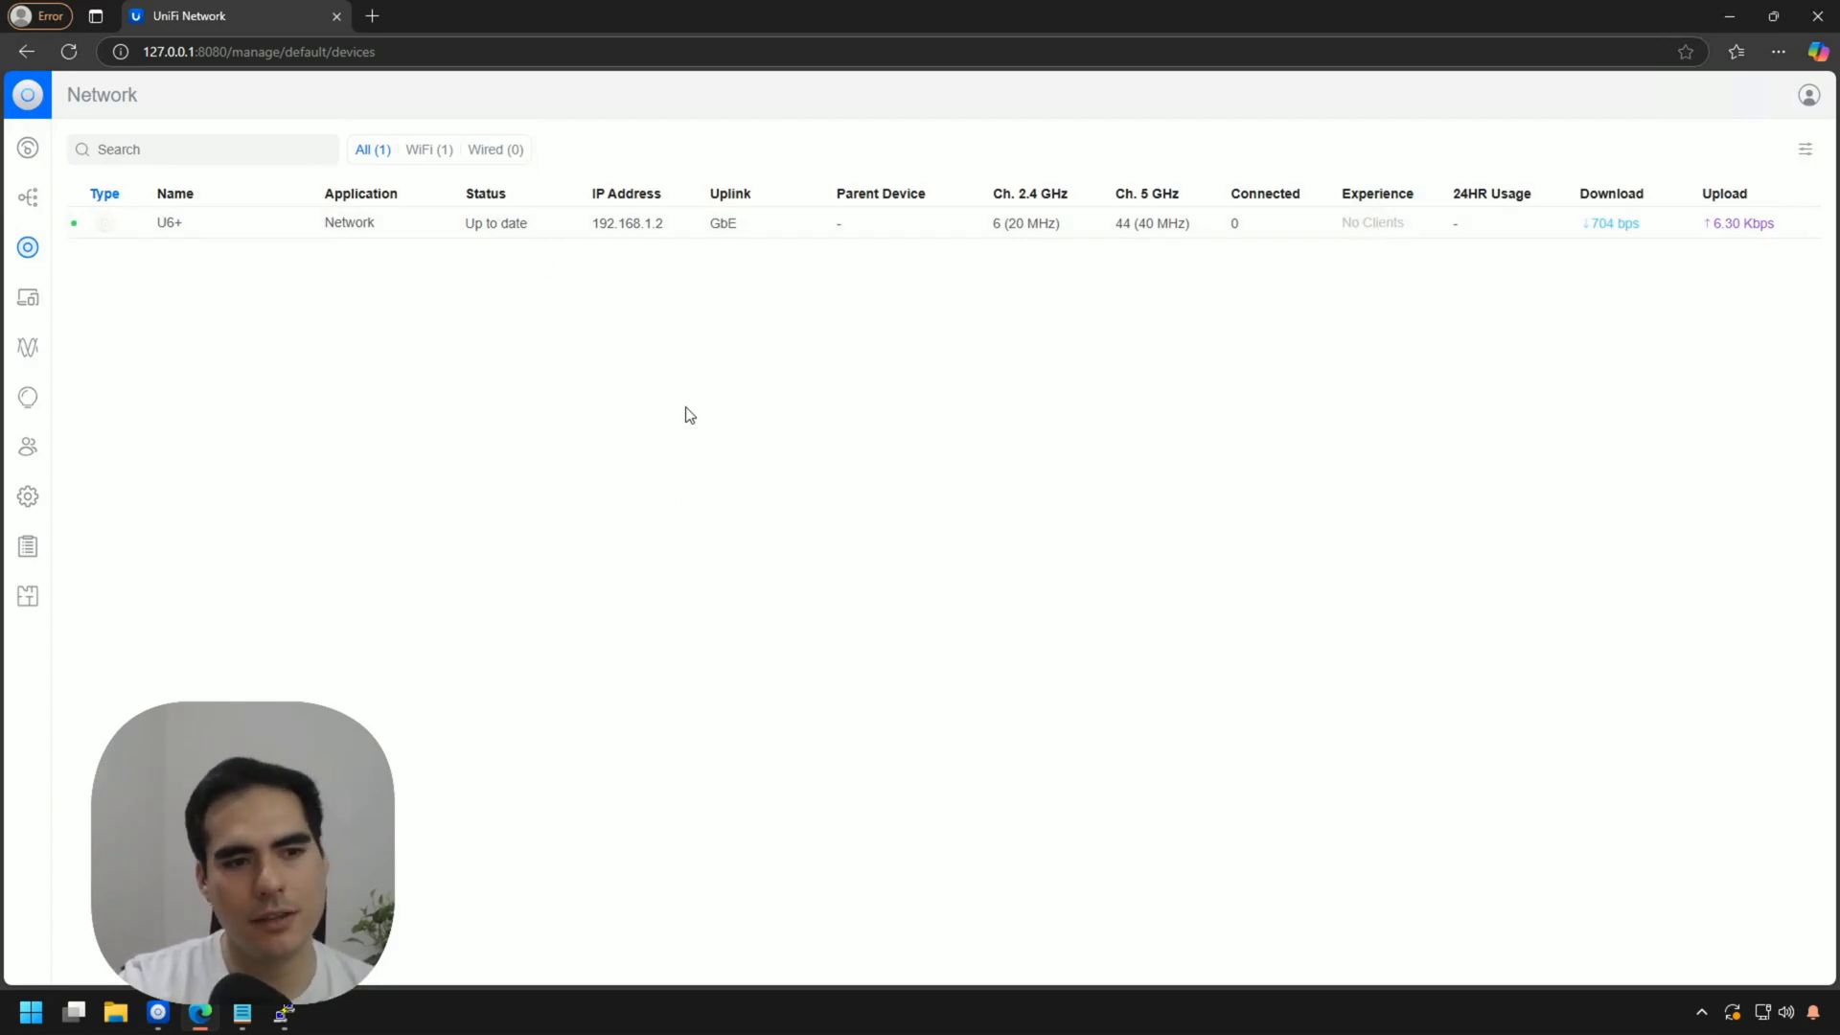